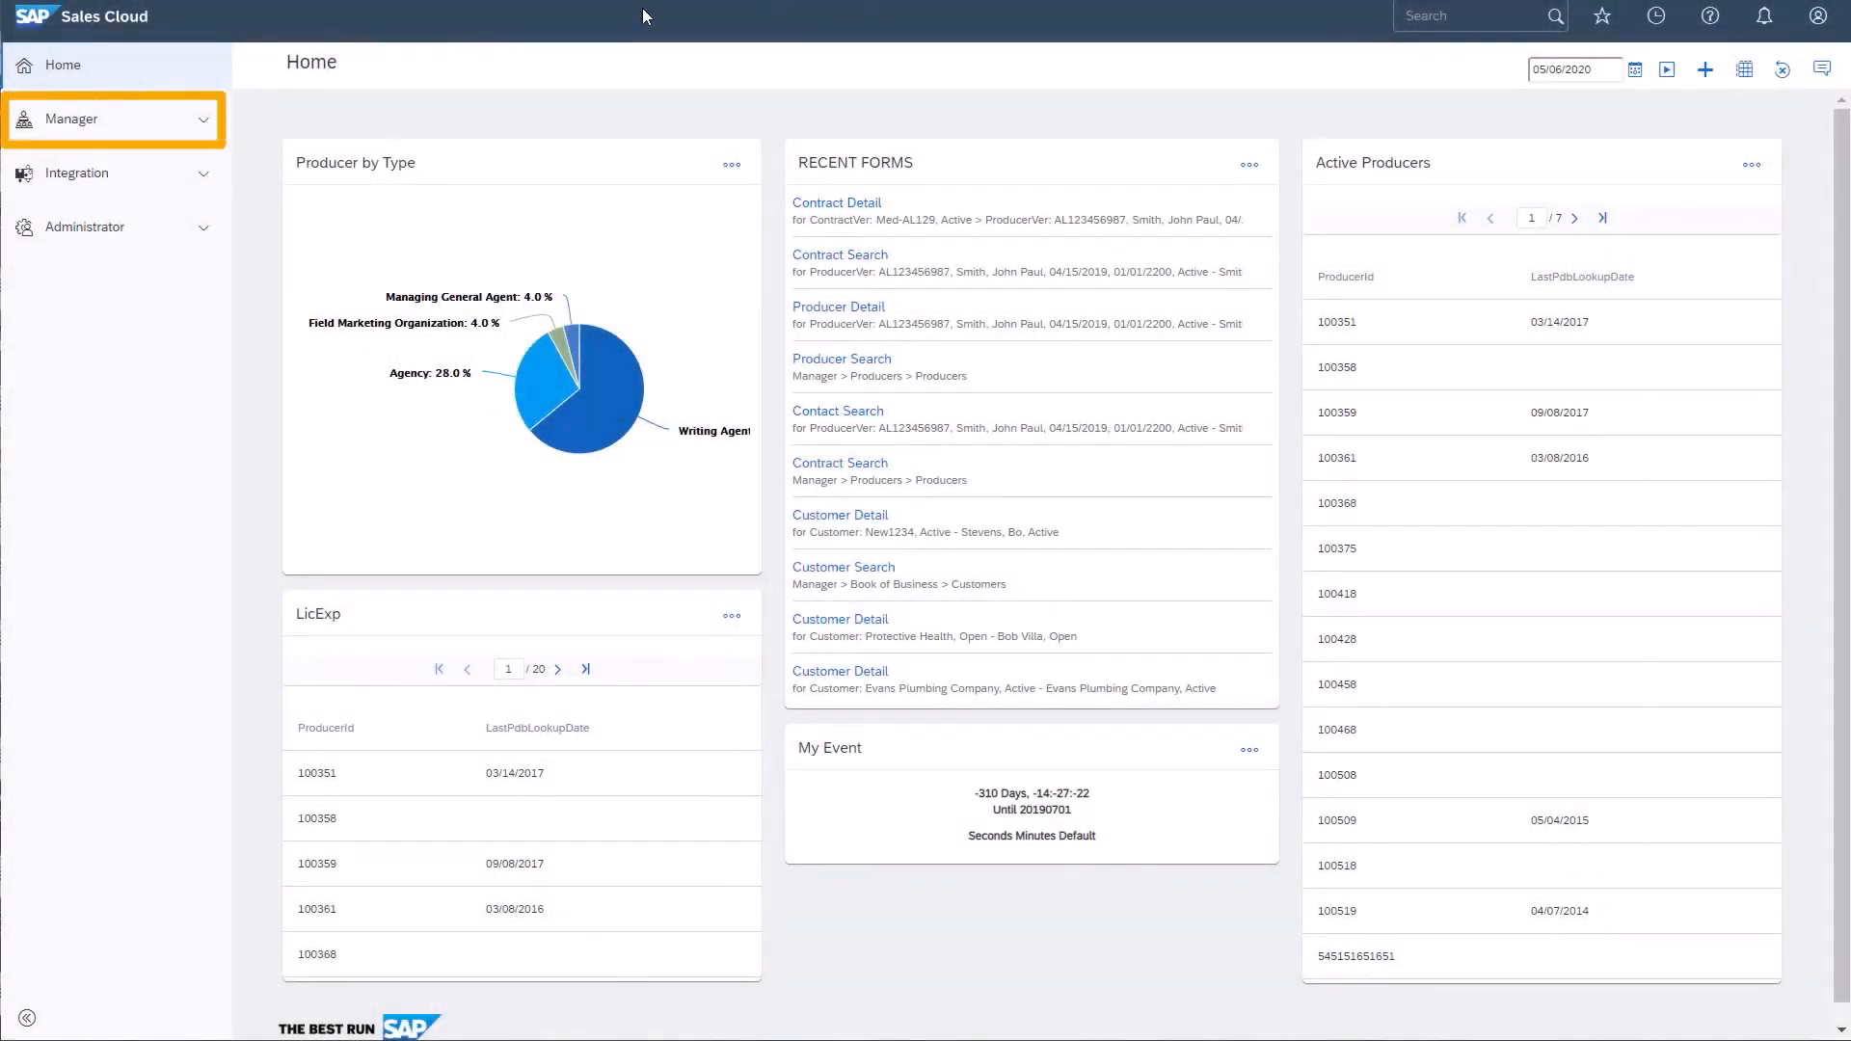
# Expand Manager in the navigation and go to Producers to reach Producer Search.
pyautogui.click(70, 118)
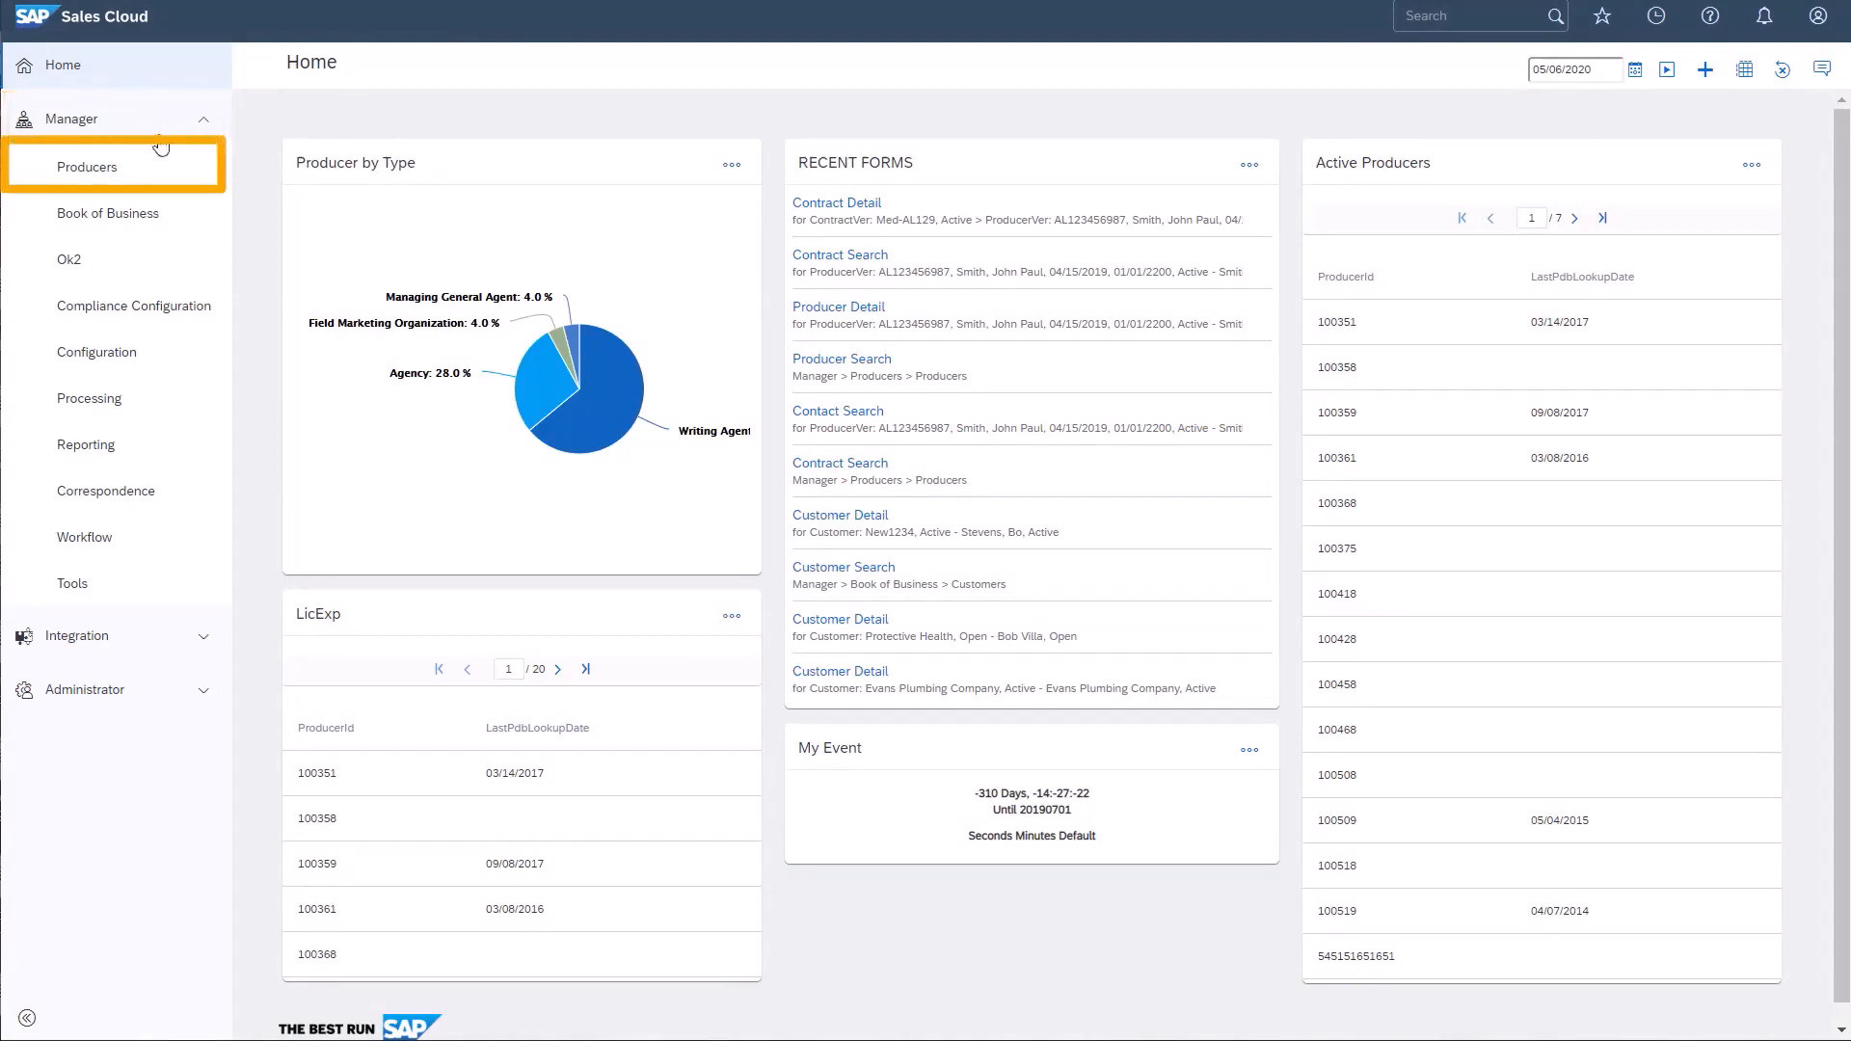
pyautogui.click(72, 118)
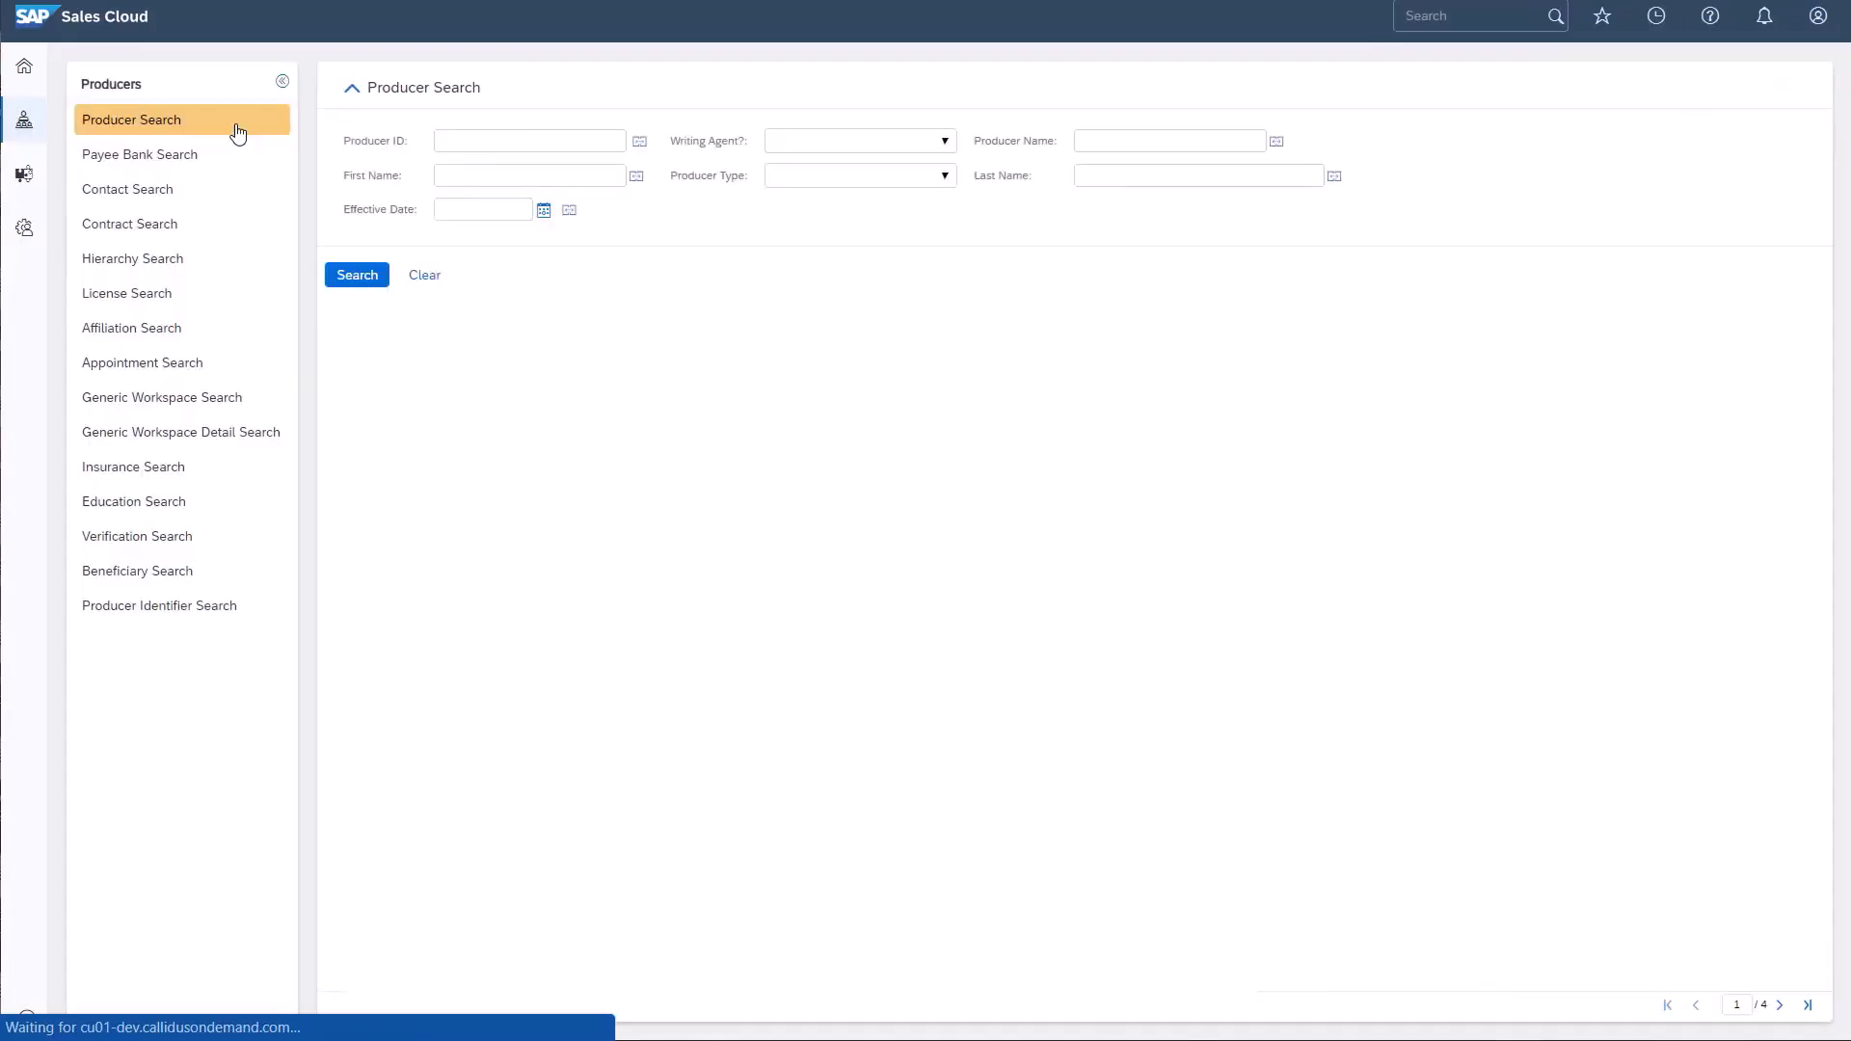
# Search producers by last name 'Smith' and open the matching producer record.
pyautogui.click(356, 274)
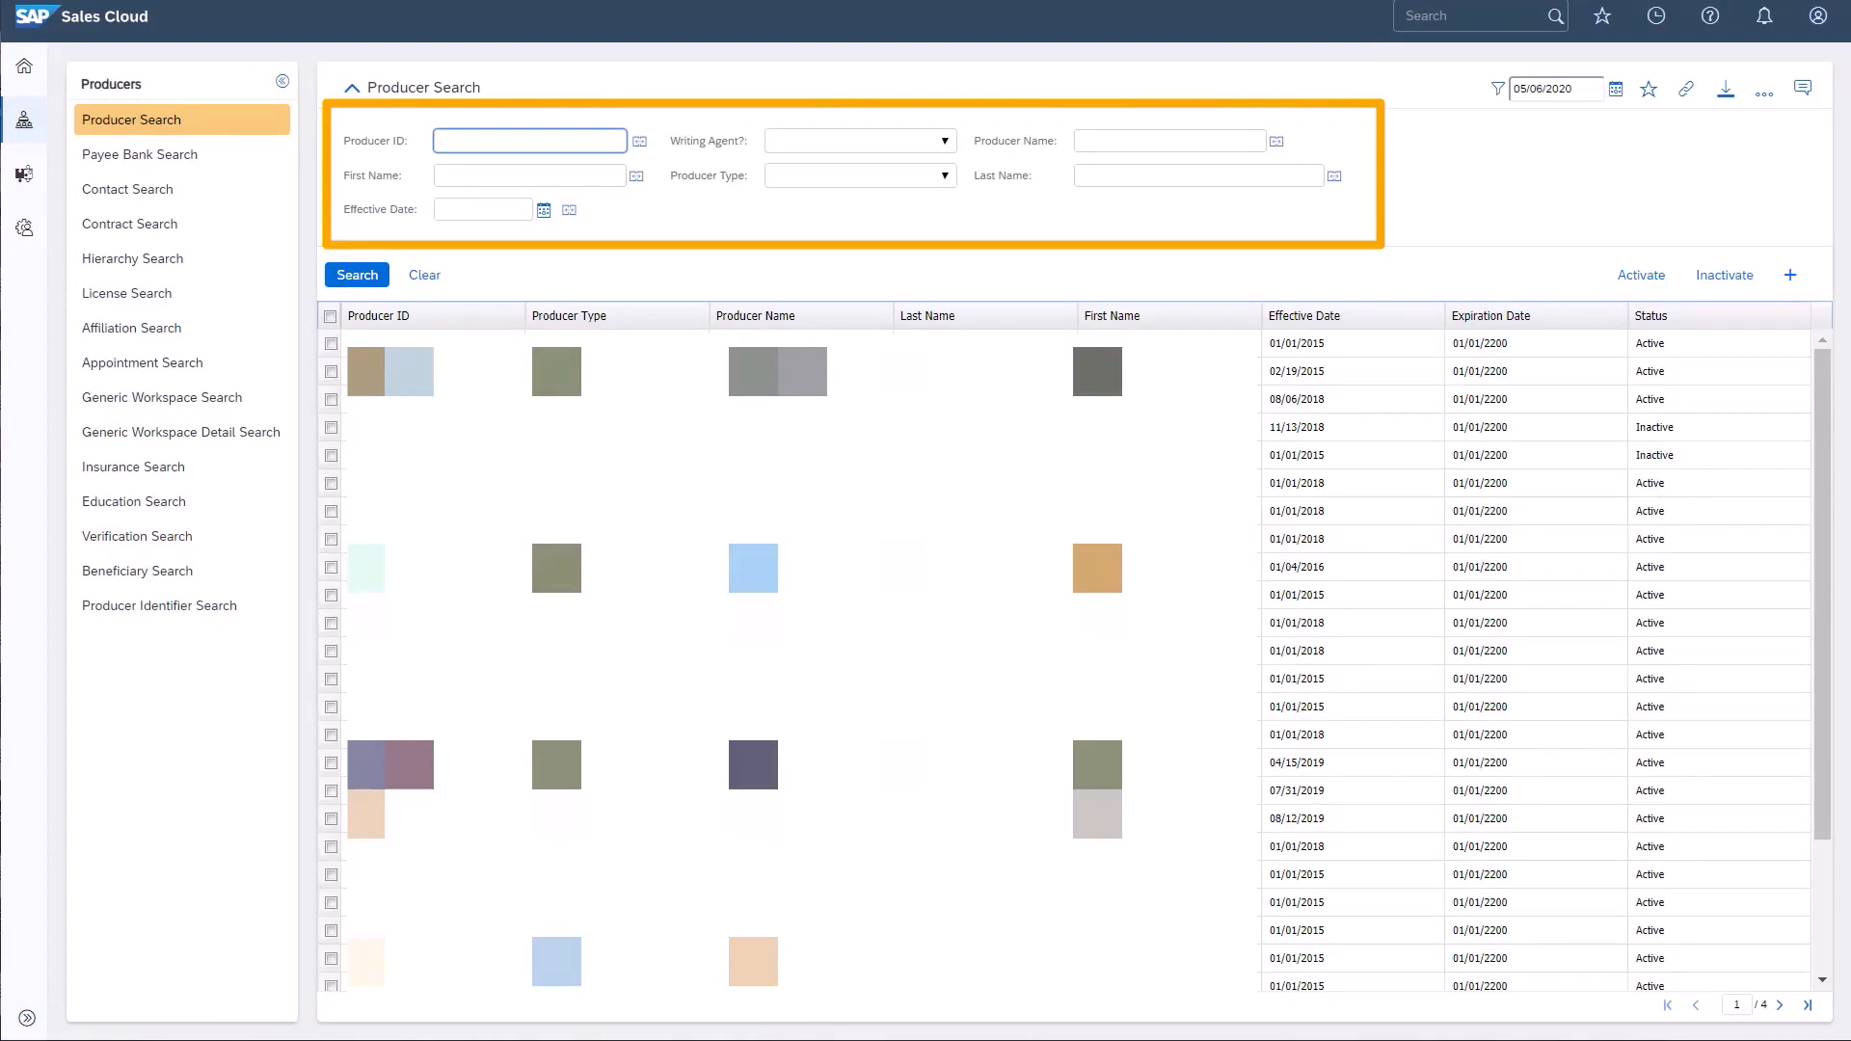
pyautogui.click(529, 140)
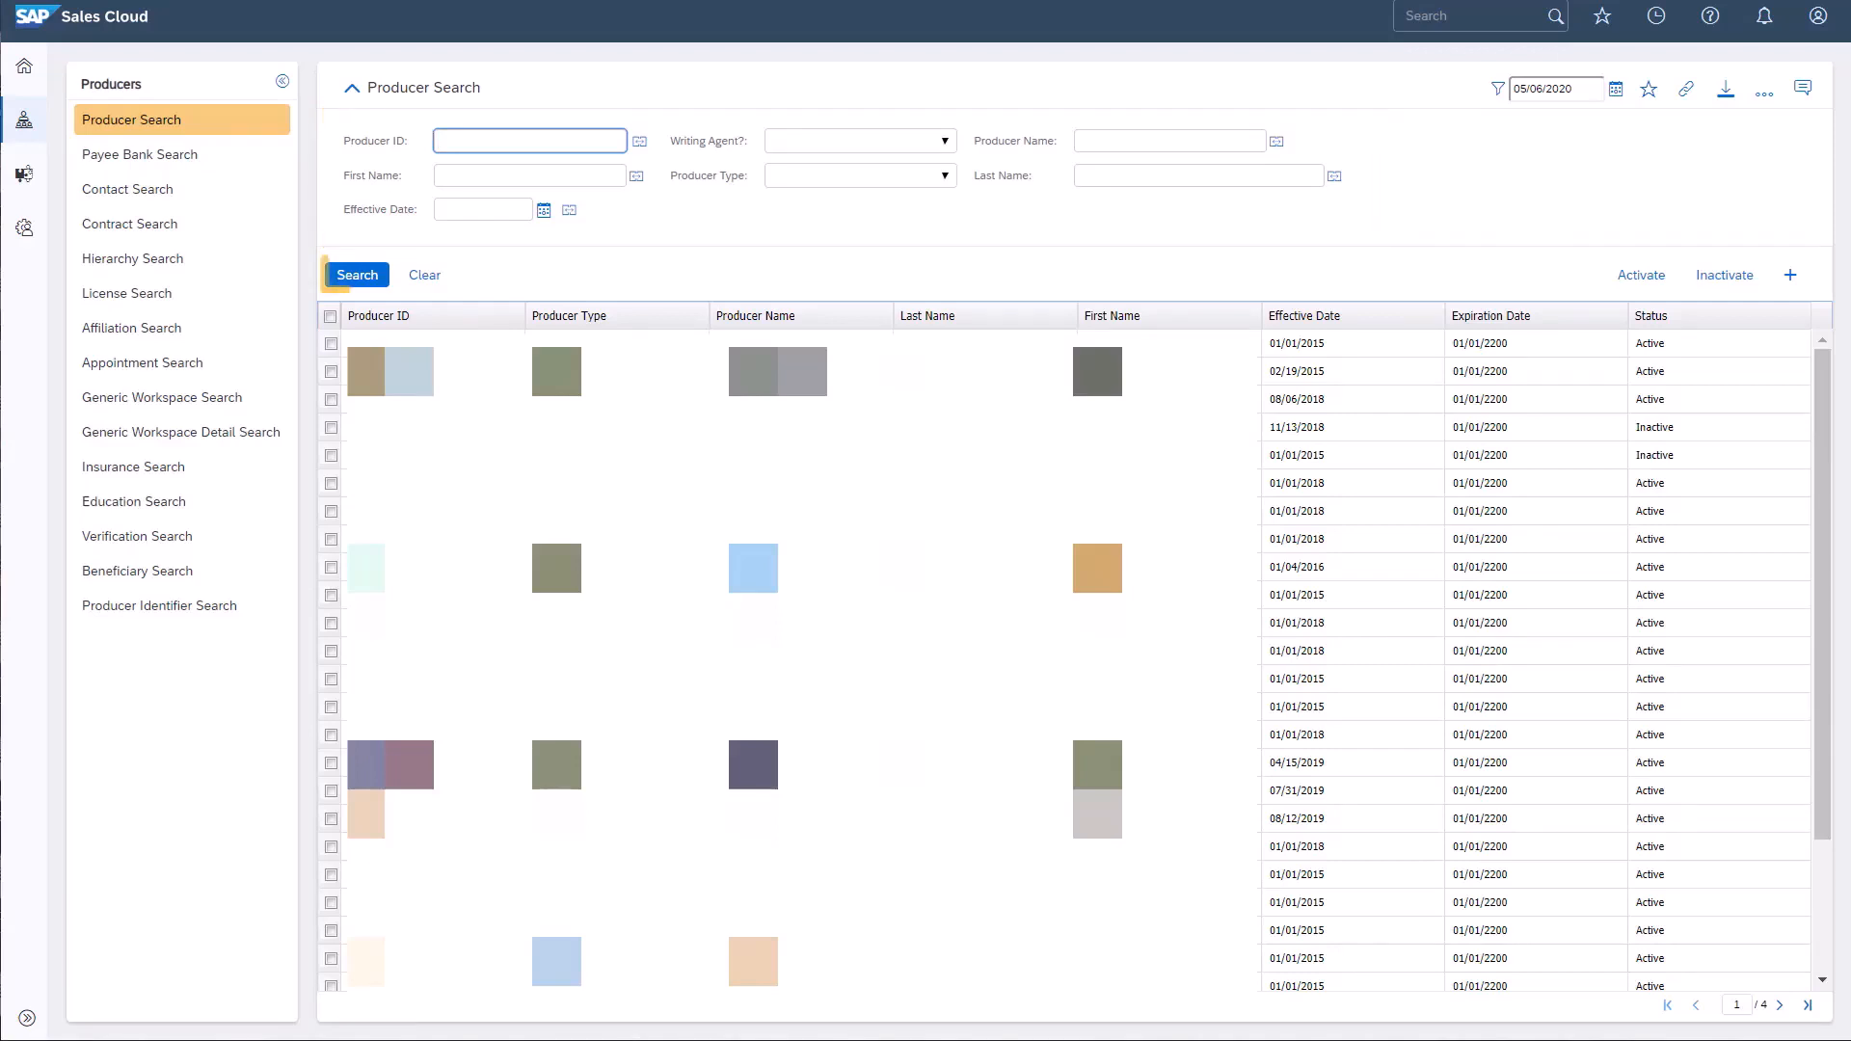
pyautogui.write('Smith')
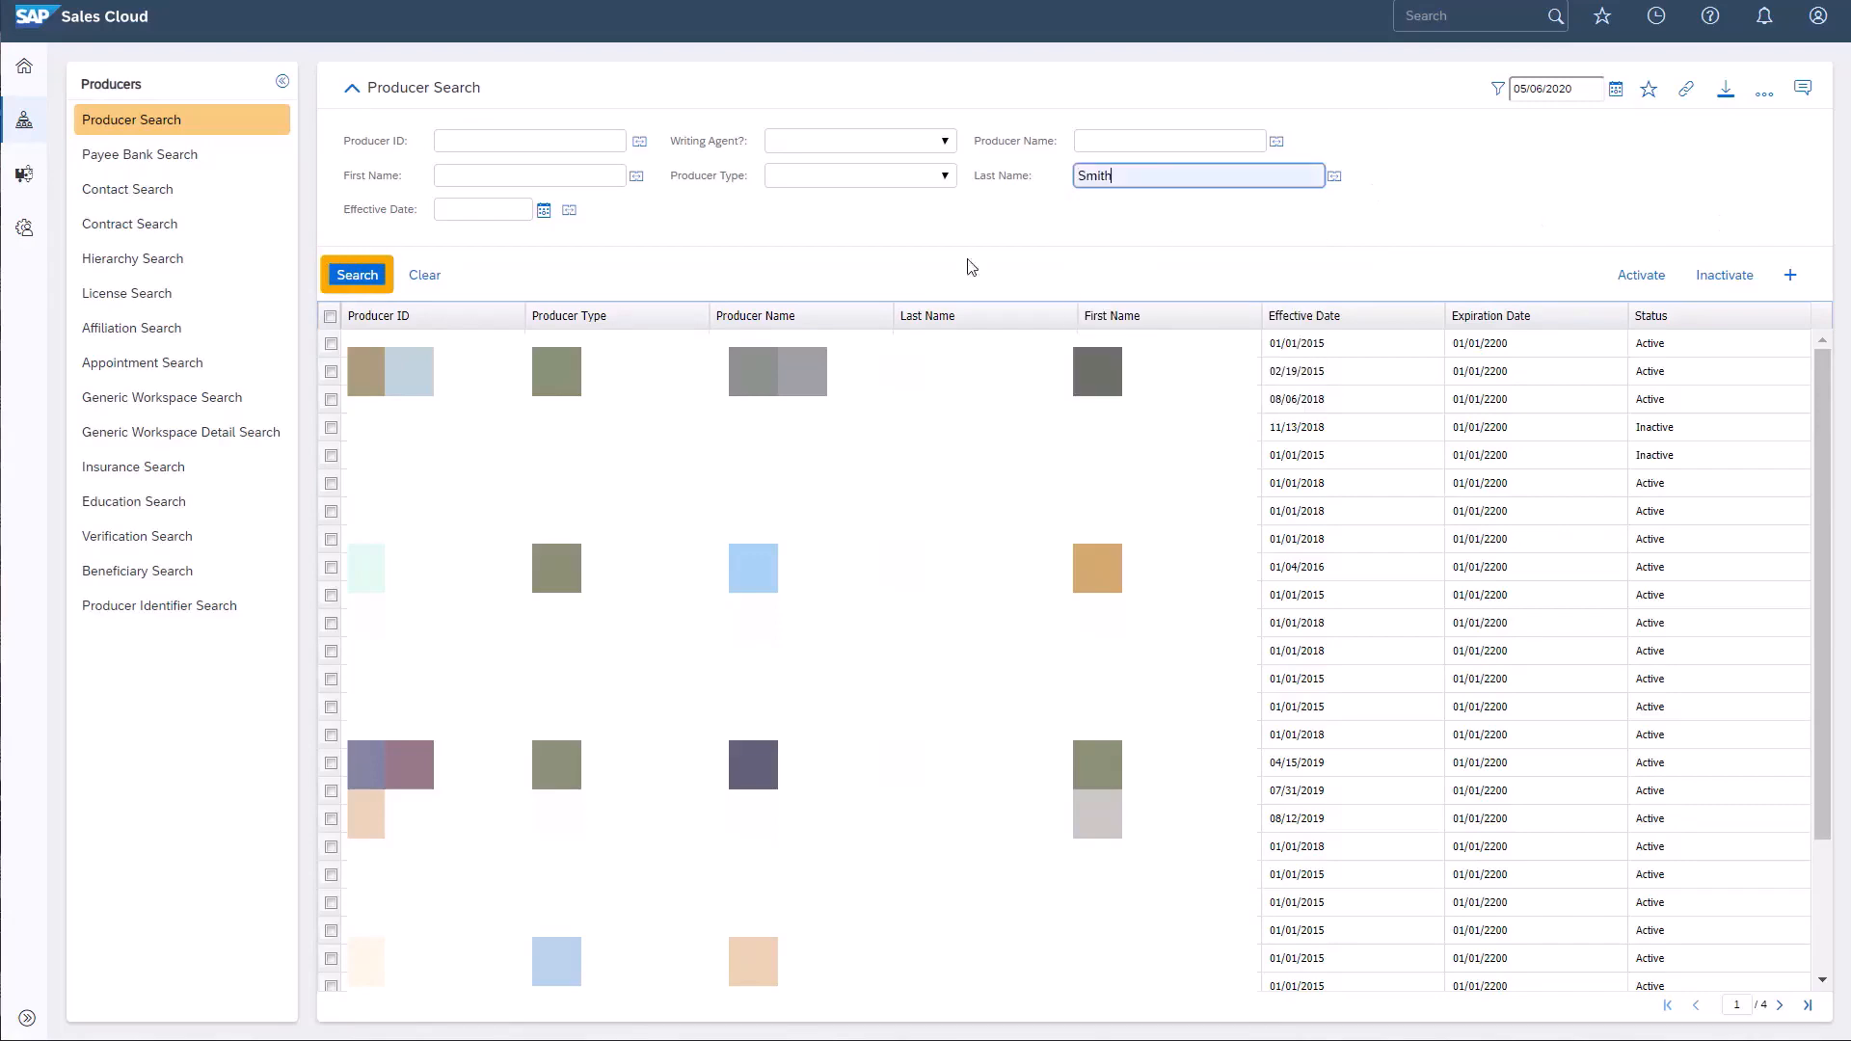
pyautogui.click(357, 274)
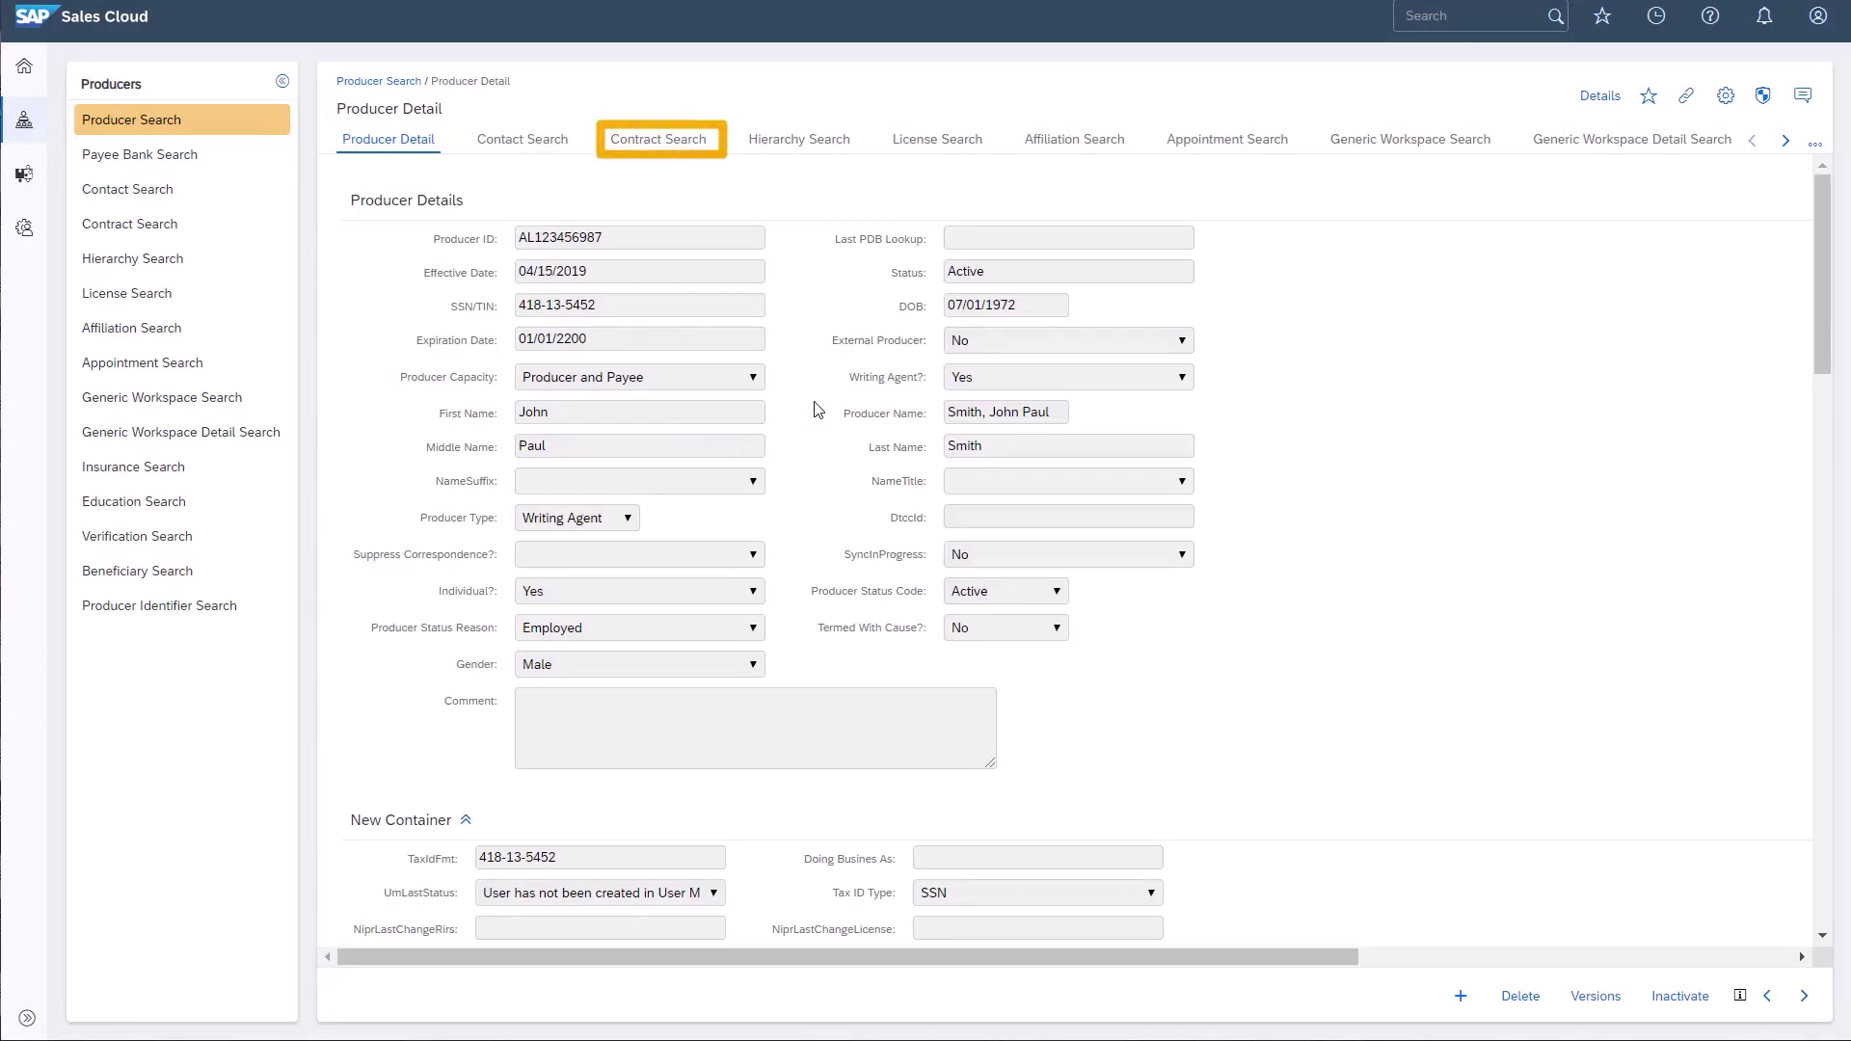
pyautogui.moveTo(661, 151)
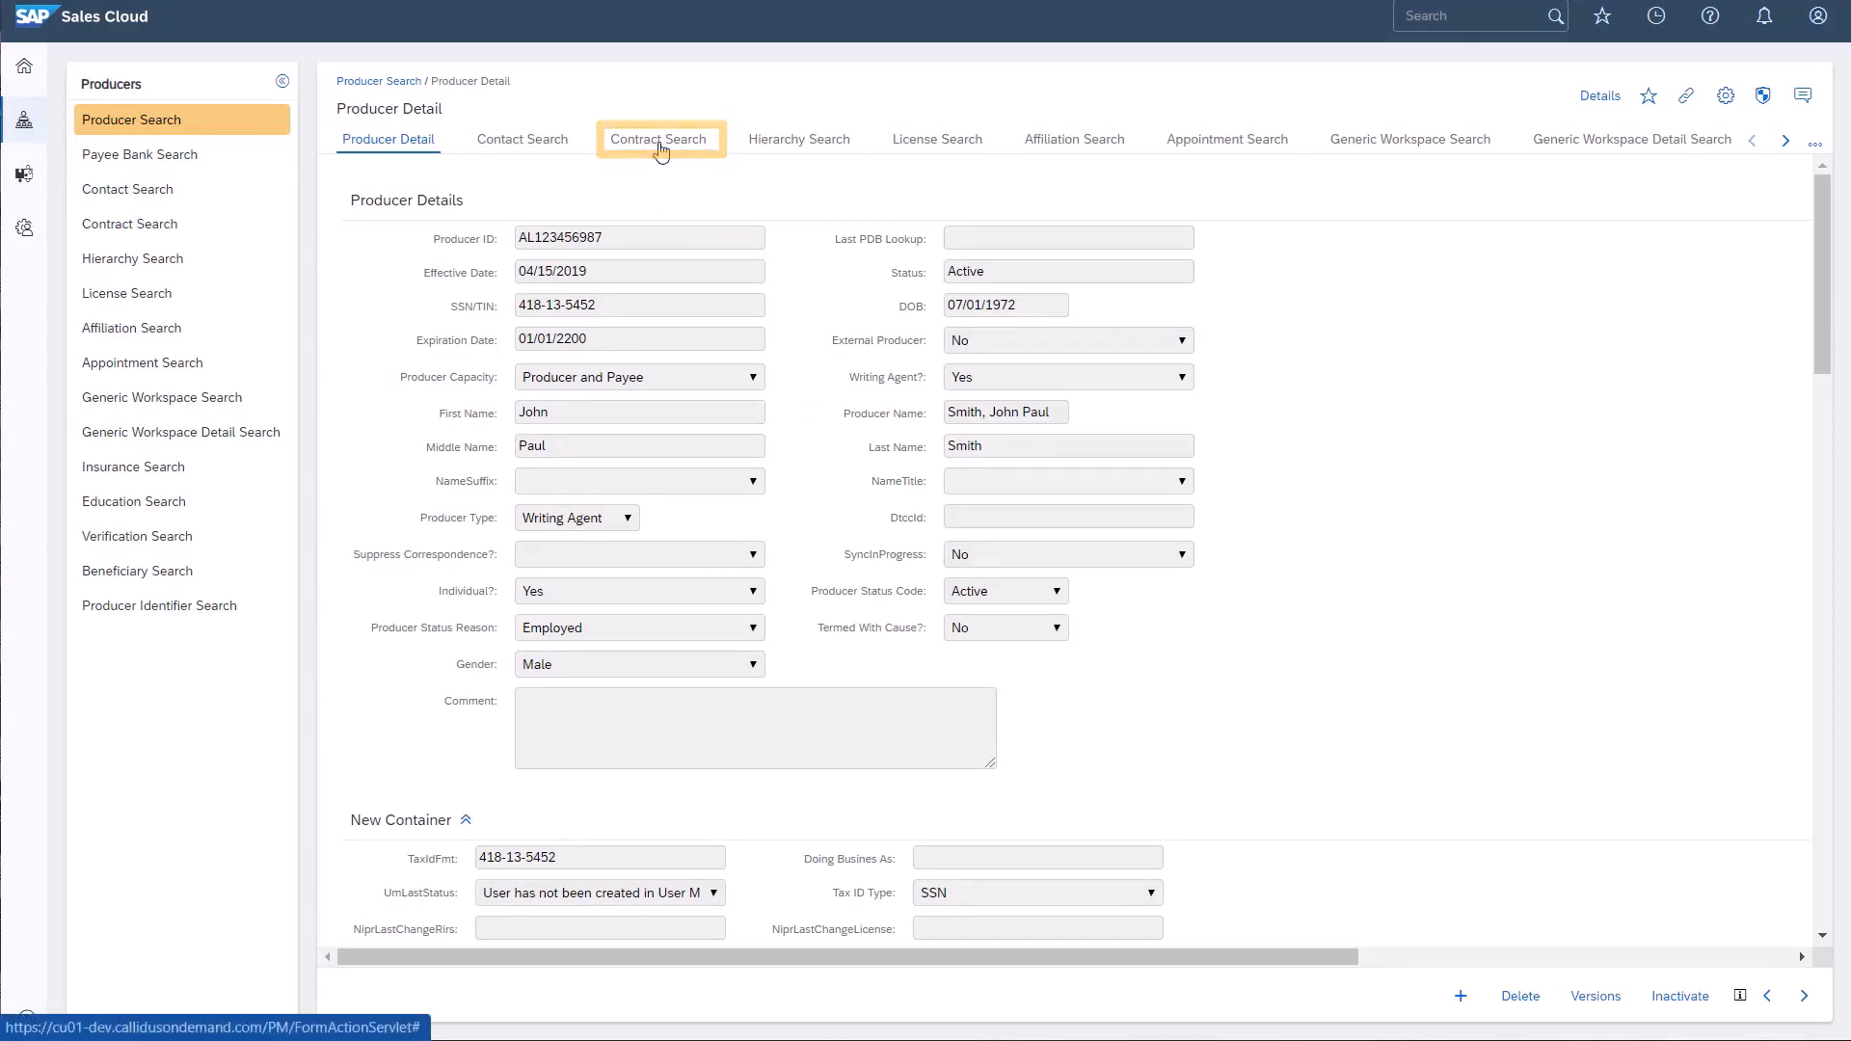
# List the producer's contracts and view contract Med-AL129's related entities.
pyautogui.click(659, 139)
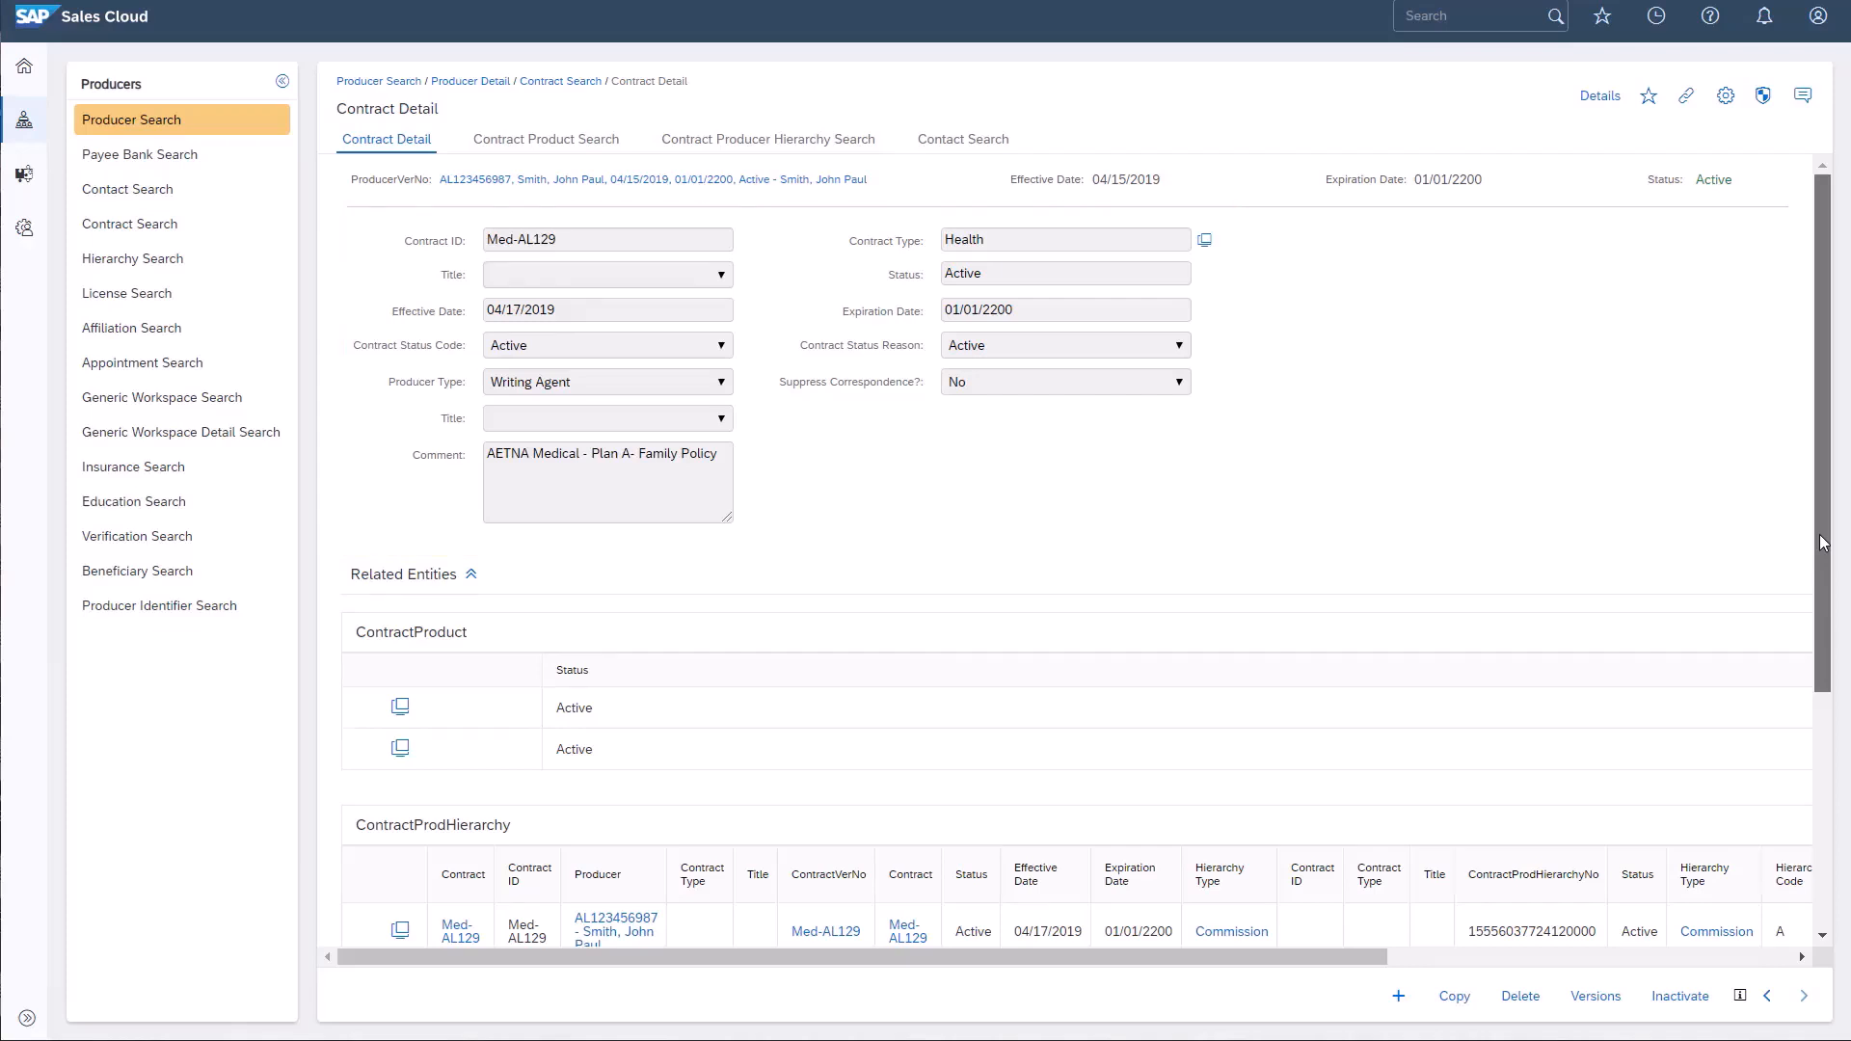
pyautogui.scroll(-3)
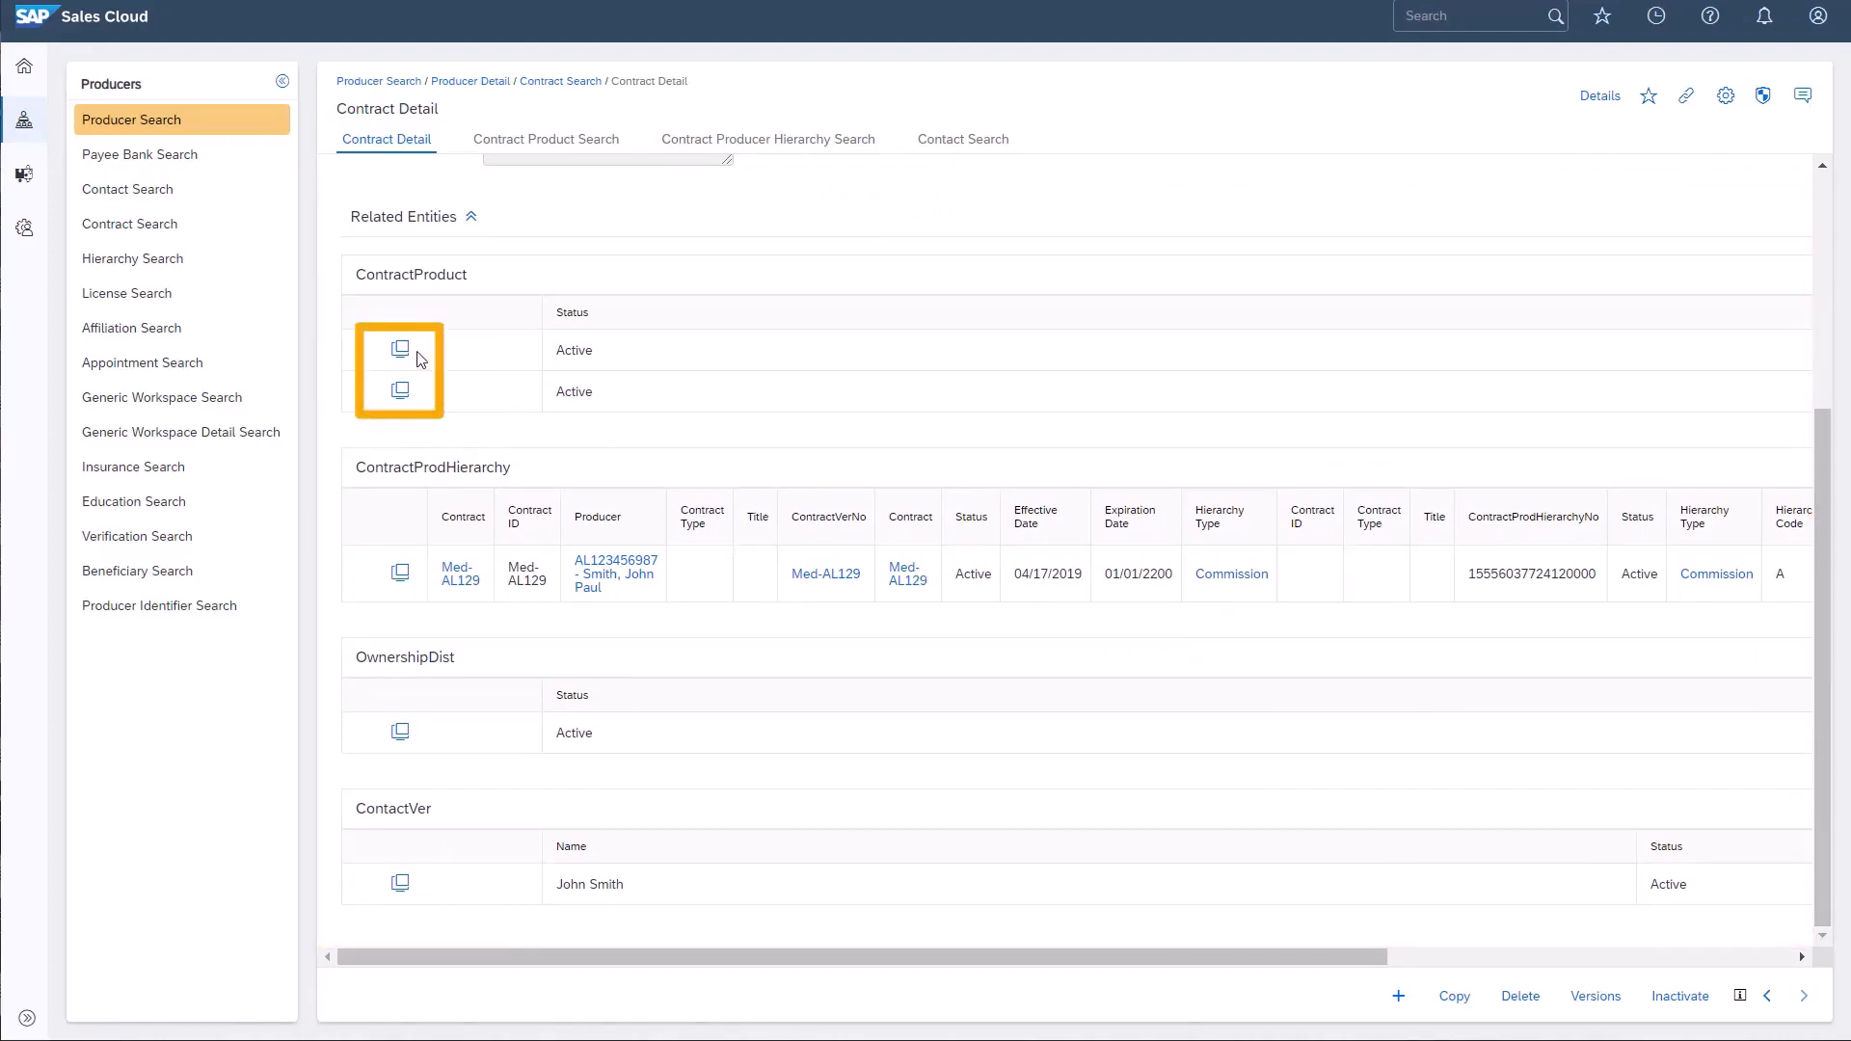
pyautogui.click(398, 350)
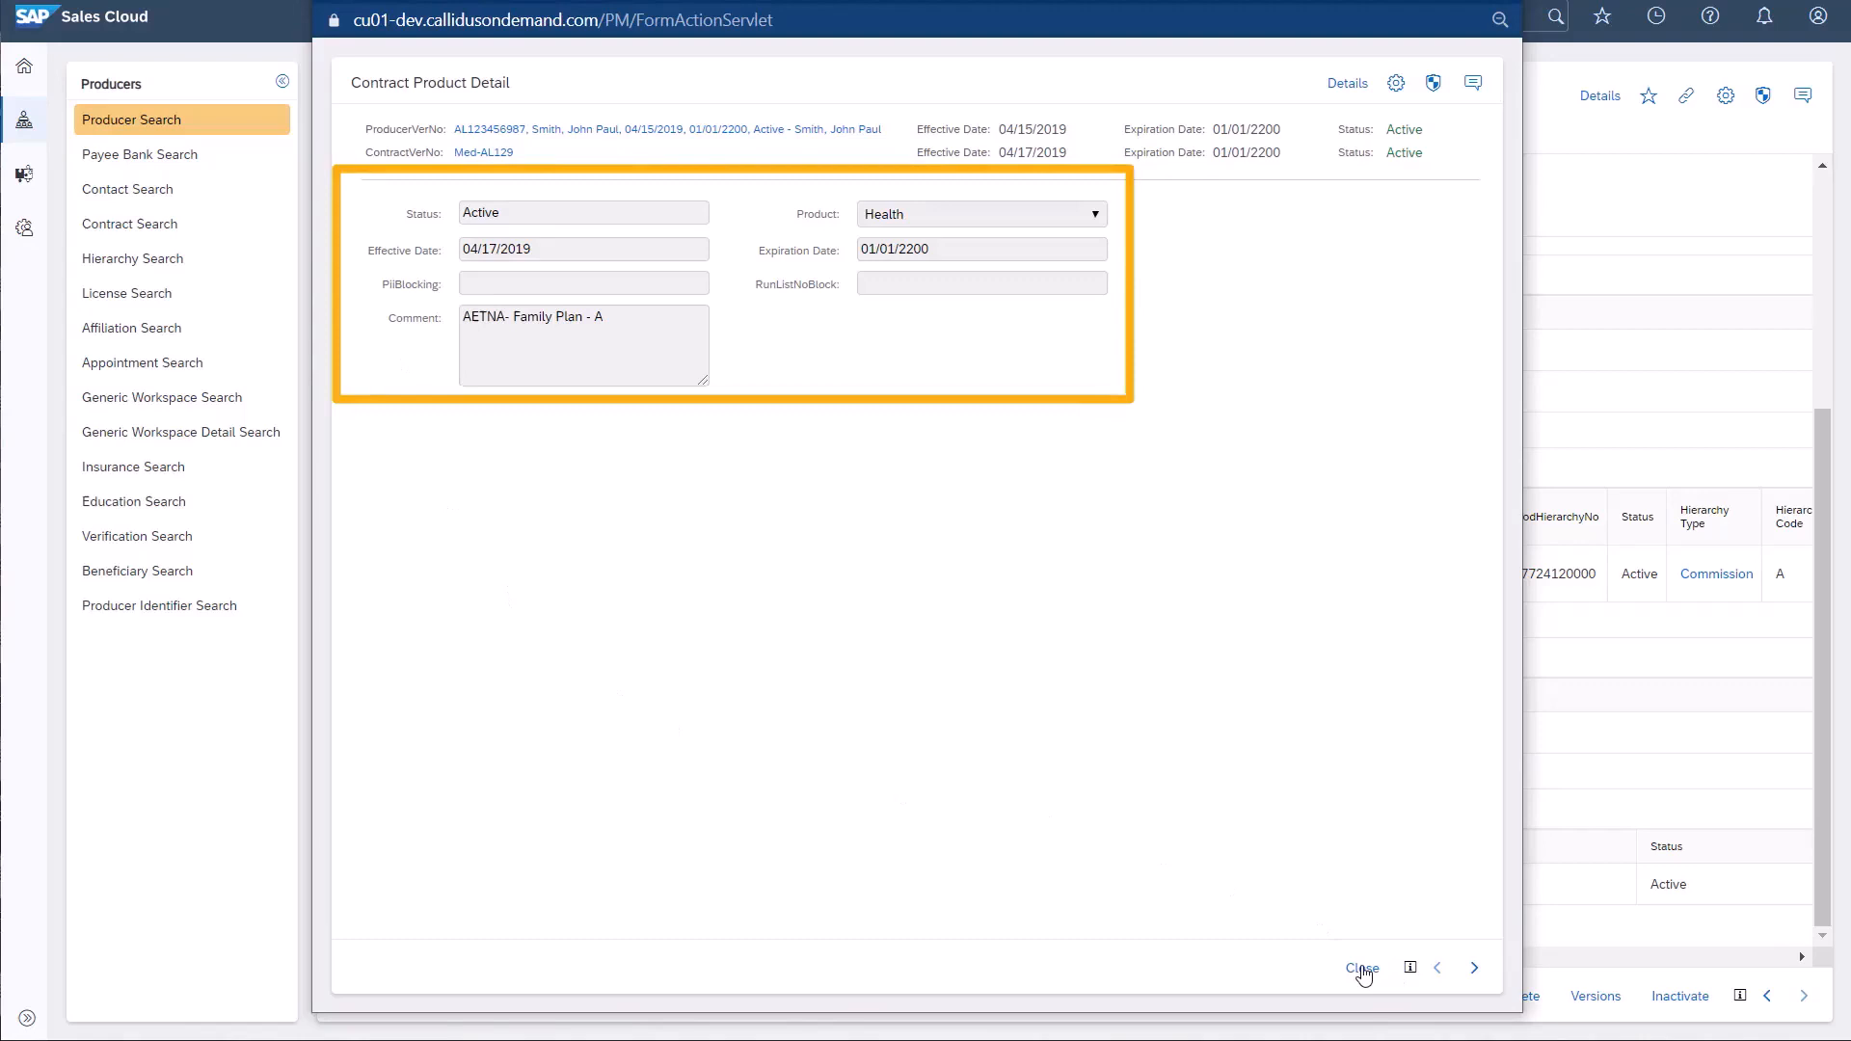
pyautogui.click(1362, 968)
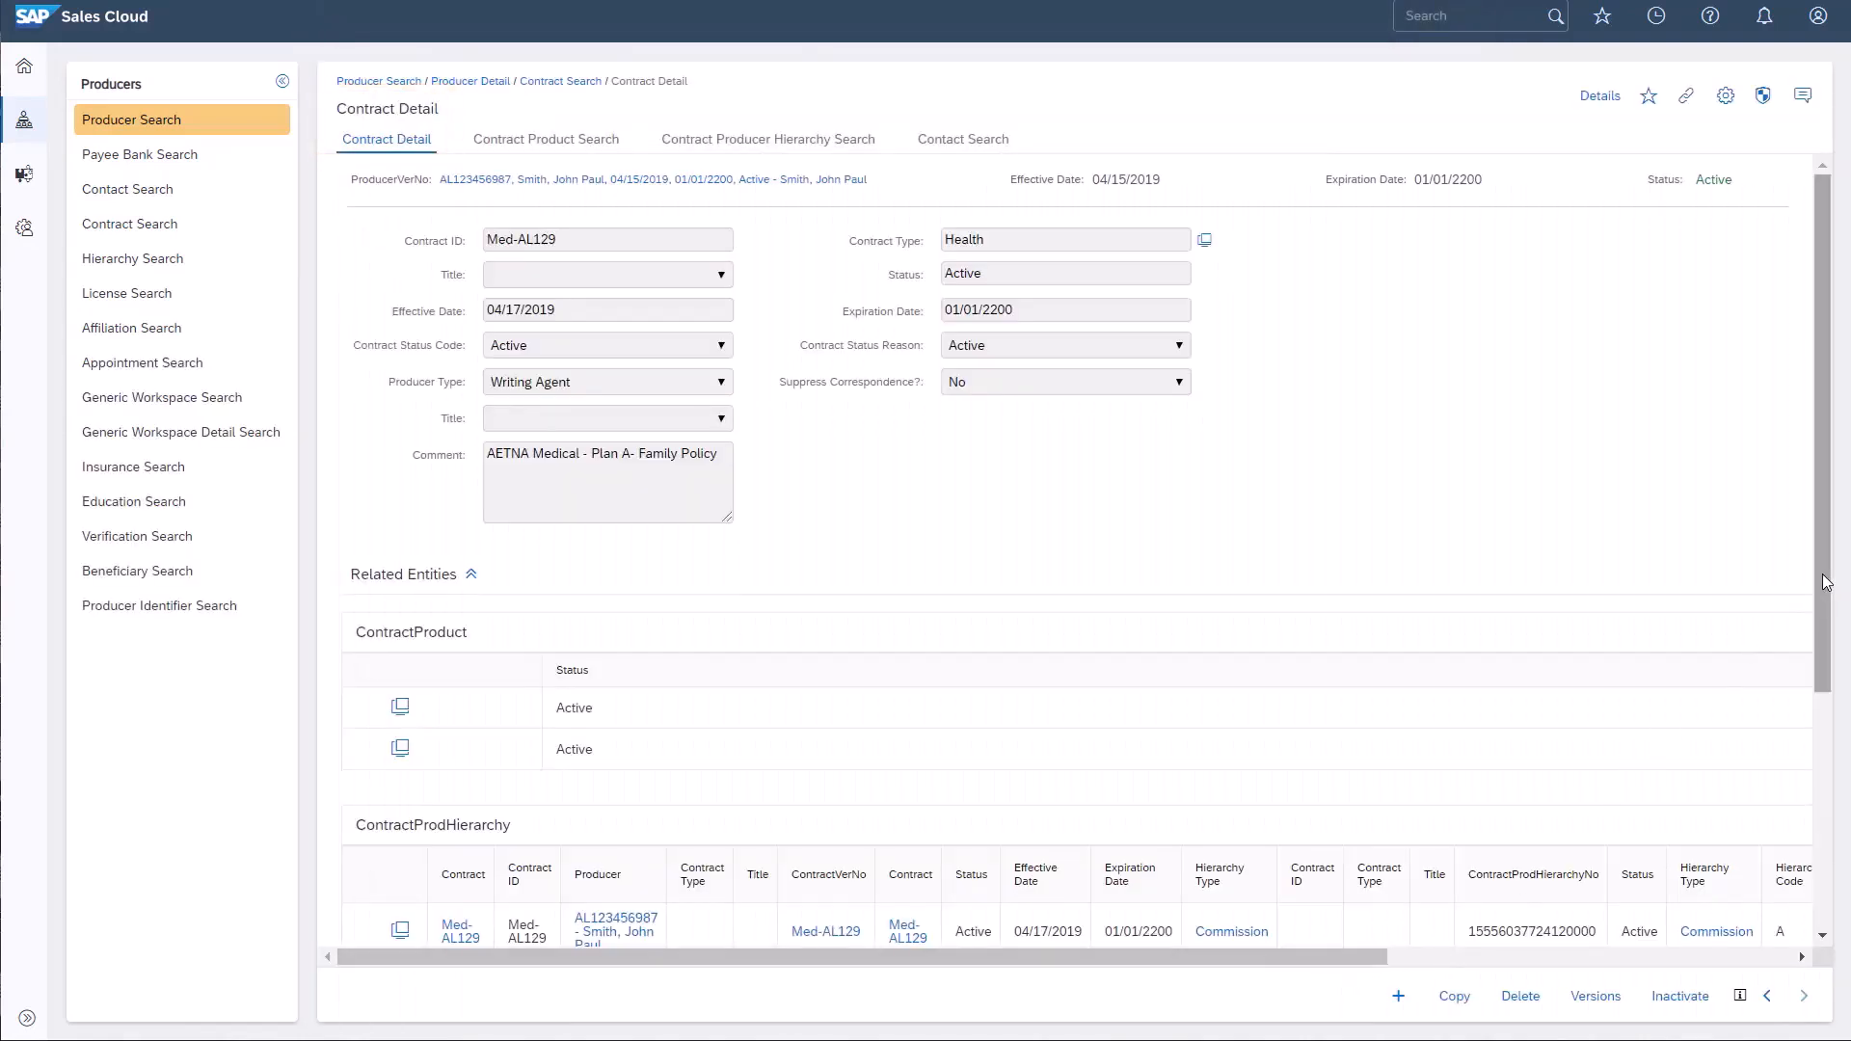
pyautogui.scroll(-3)
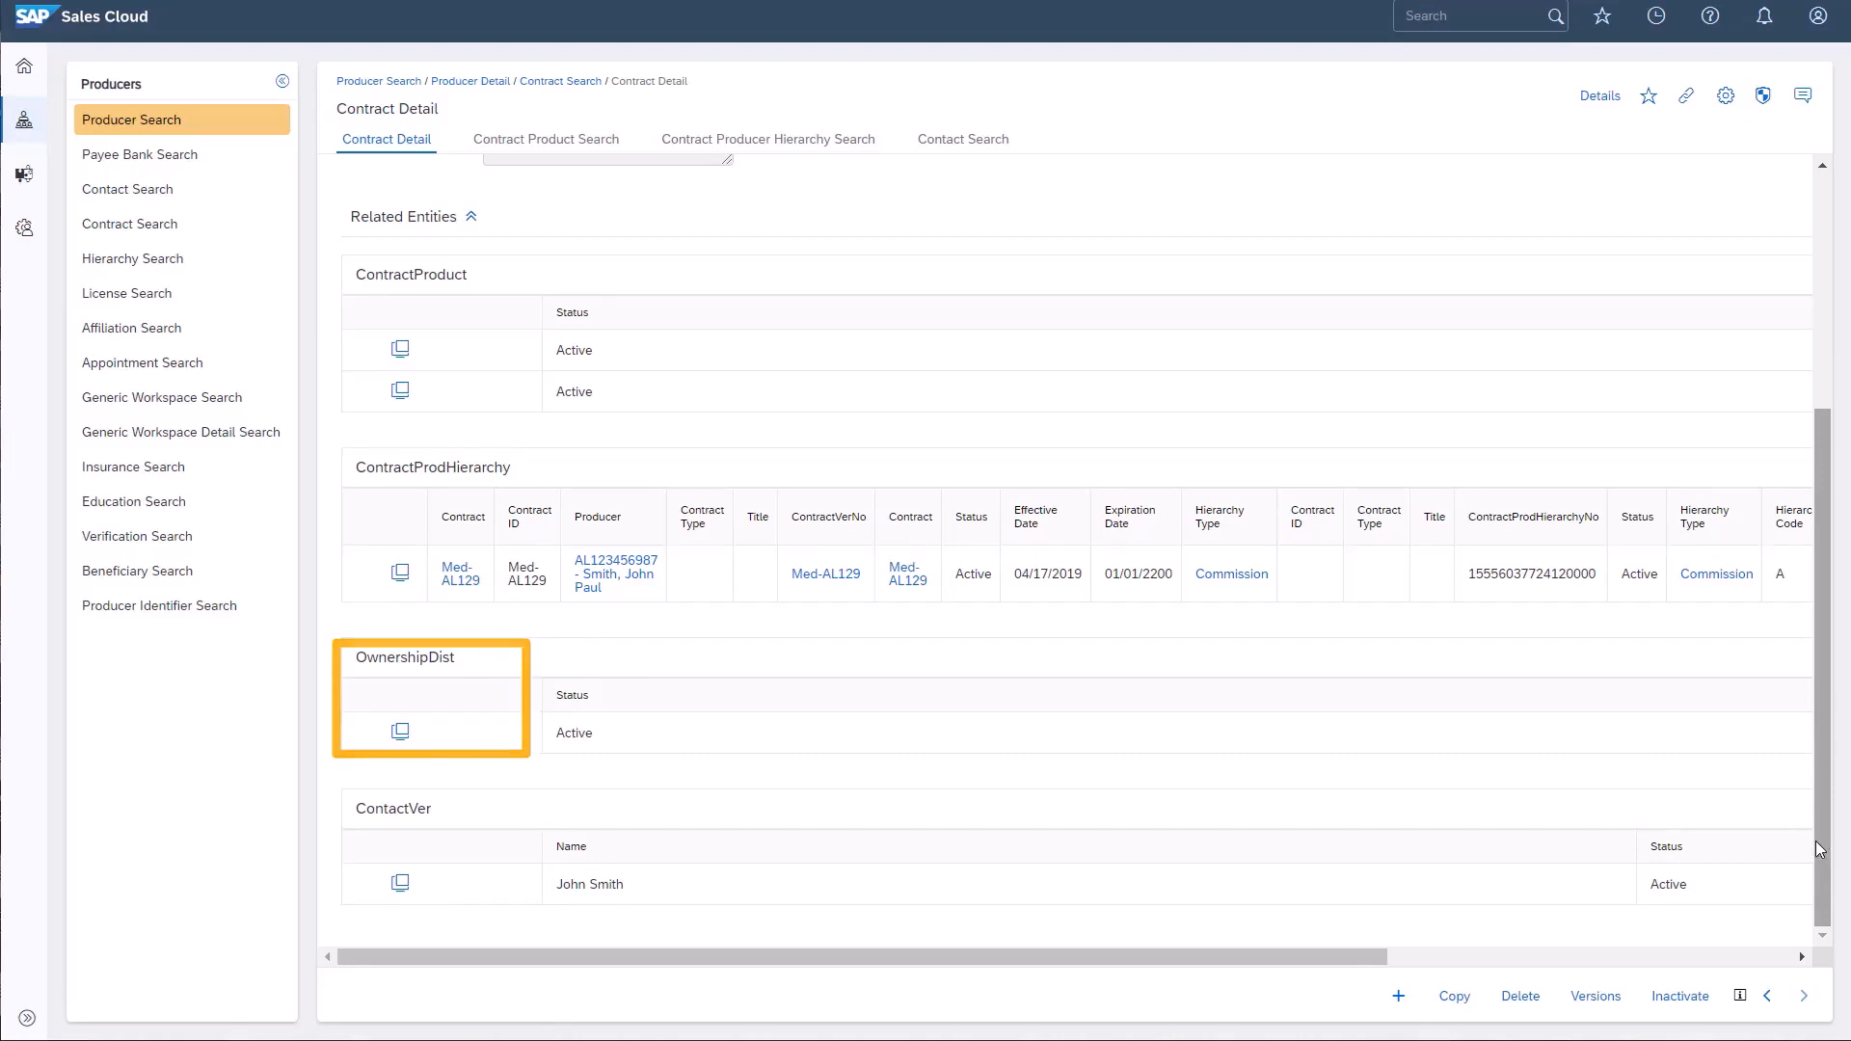
# View the 100% ownership distribution and its linked Ownership Detail effective 04/17/2019.
pyautogui.click(399, 732)
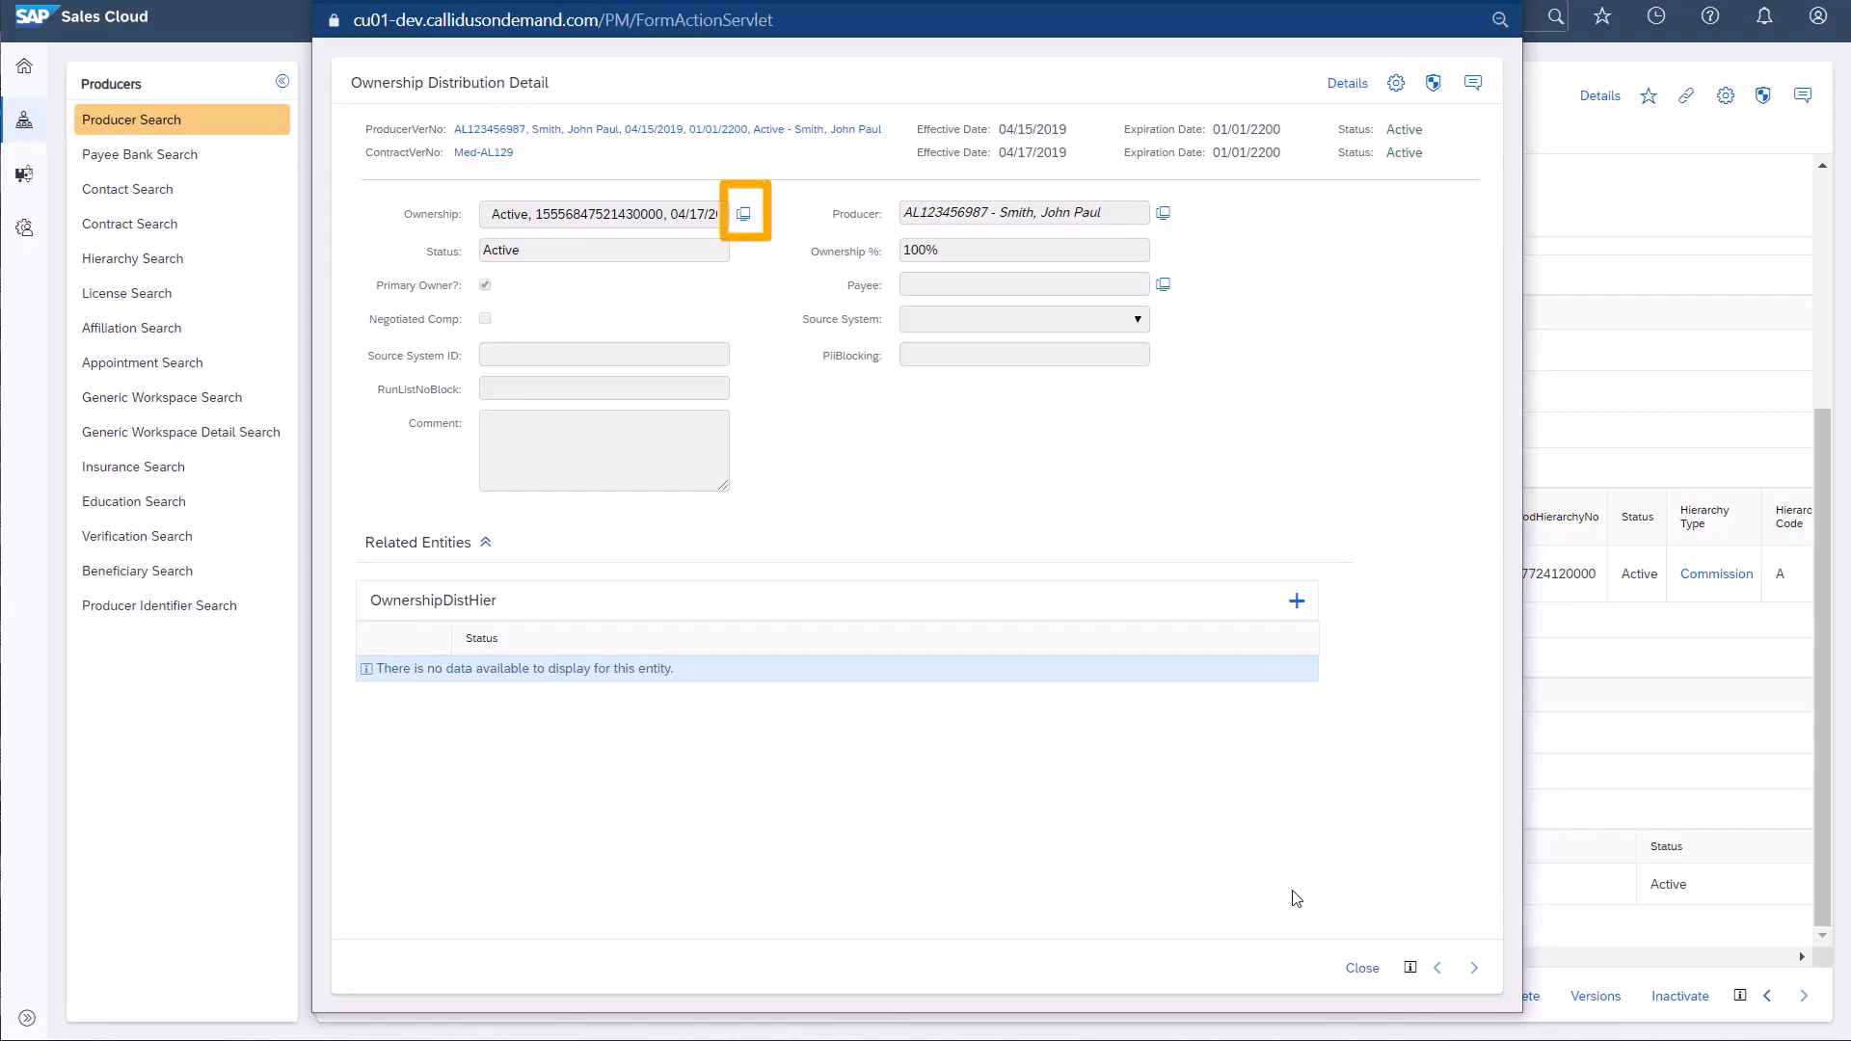
pyautogui.moveTo(1195, 735)
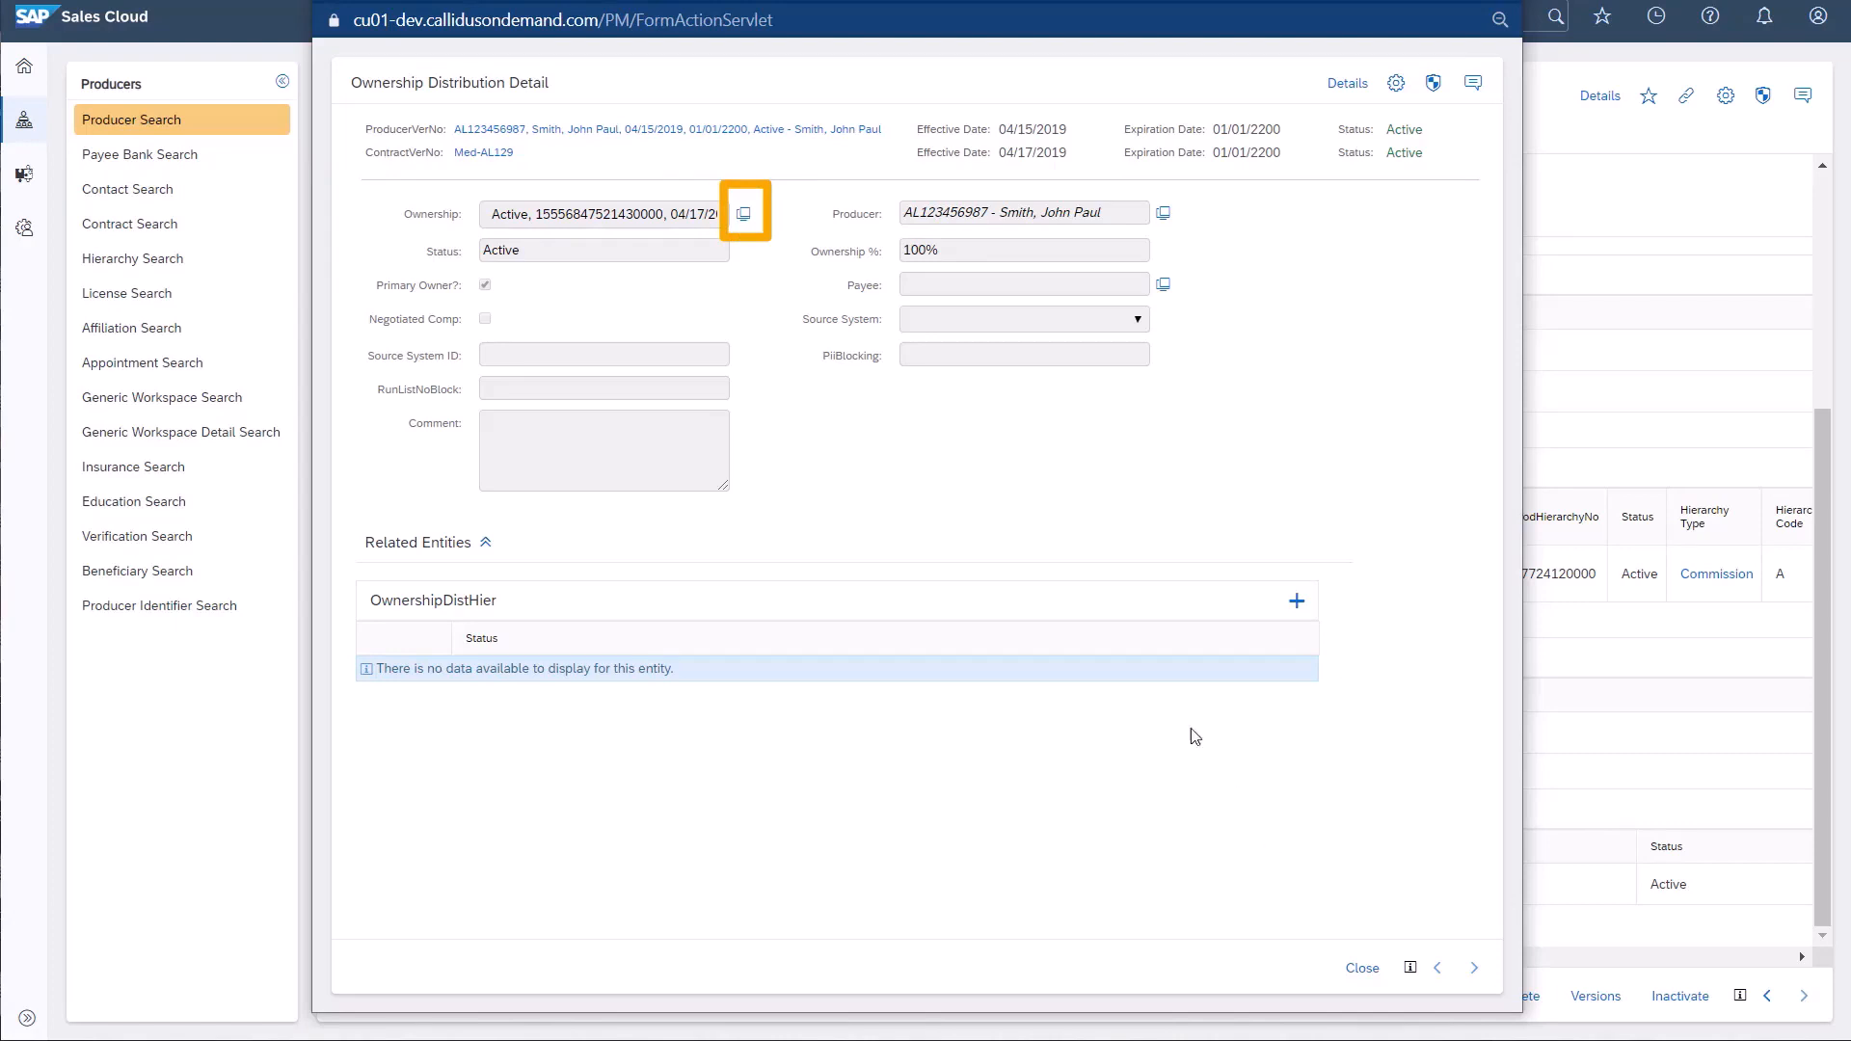
pyautogui.click(743, 211)
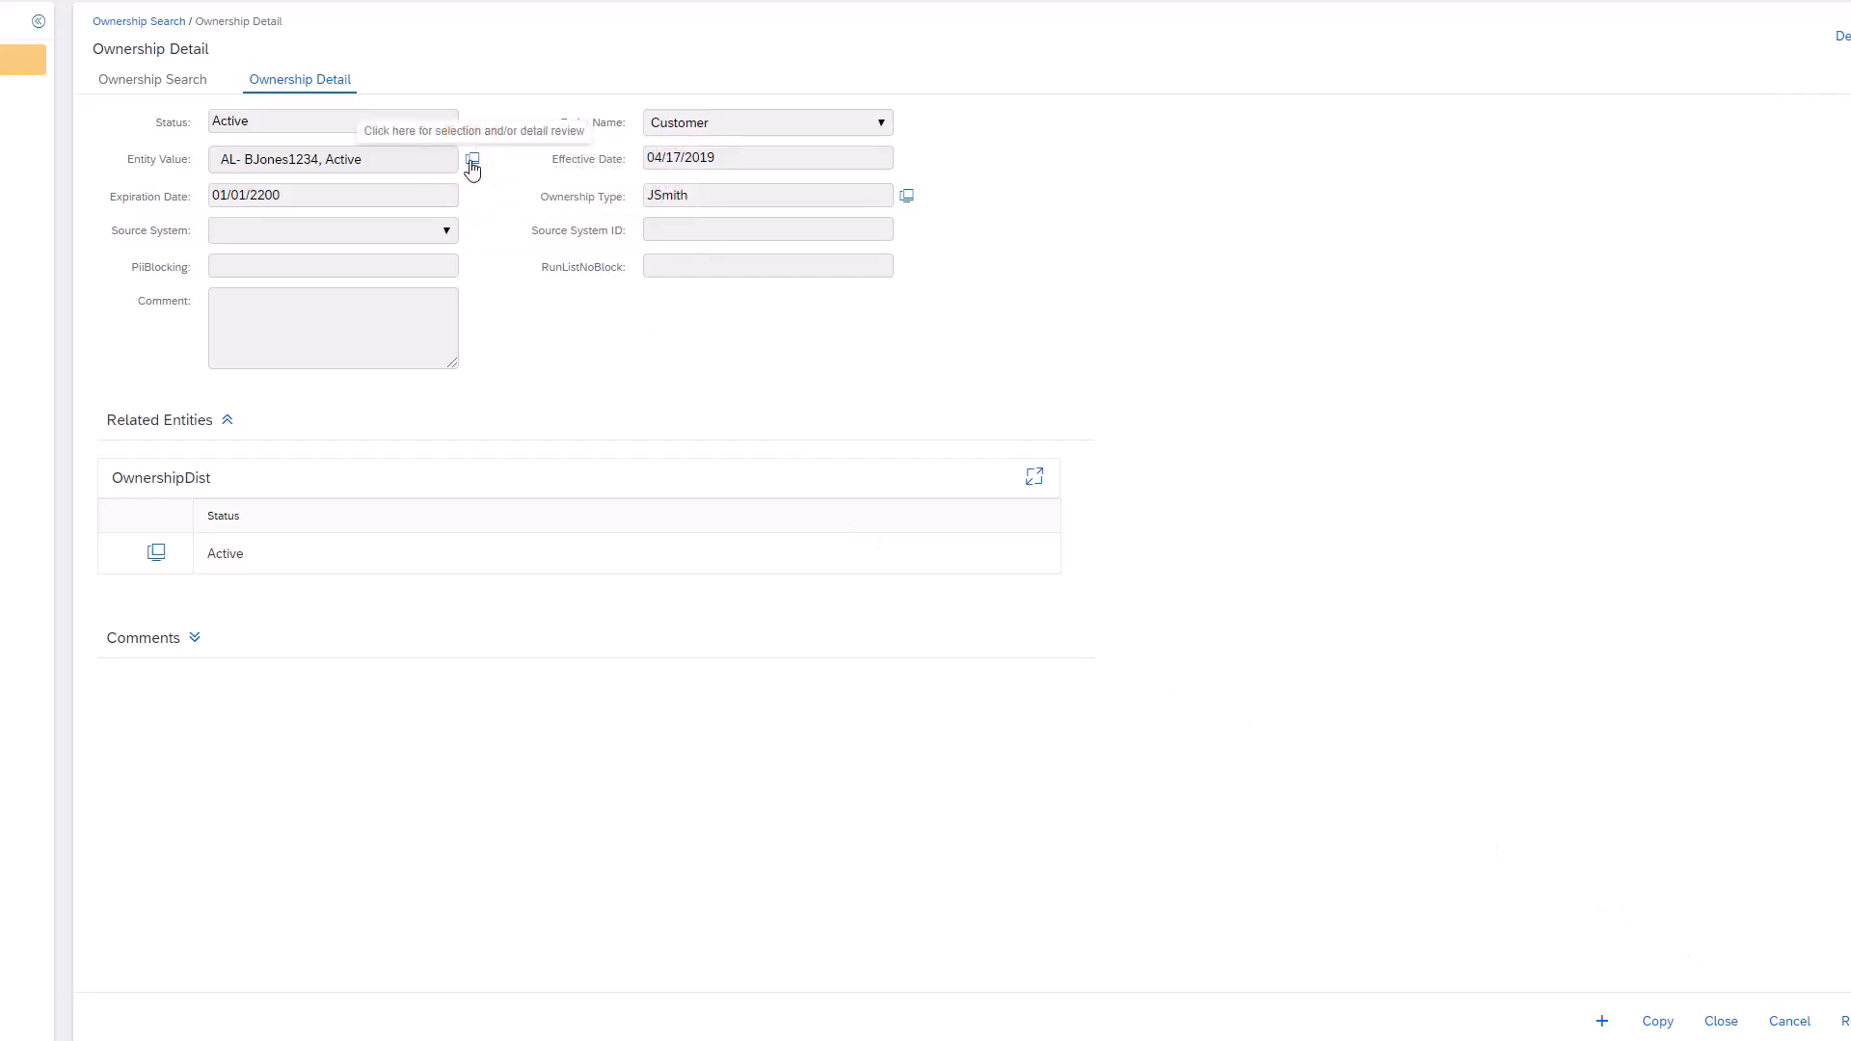
# Review customer Bob Jones and his JSmith ownership entry, then close back to Med-AL129.
pyautogui.click(473, 160)
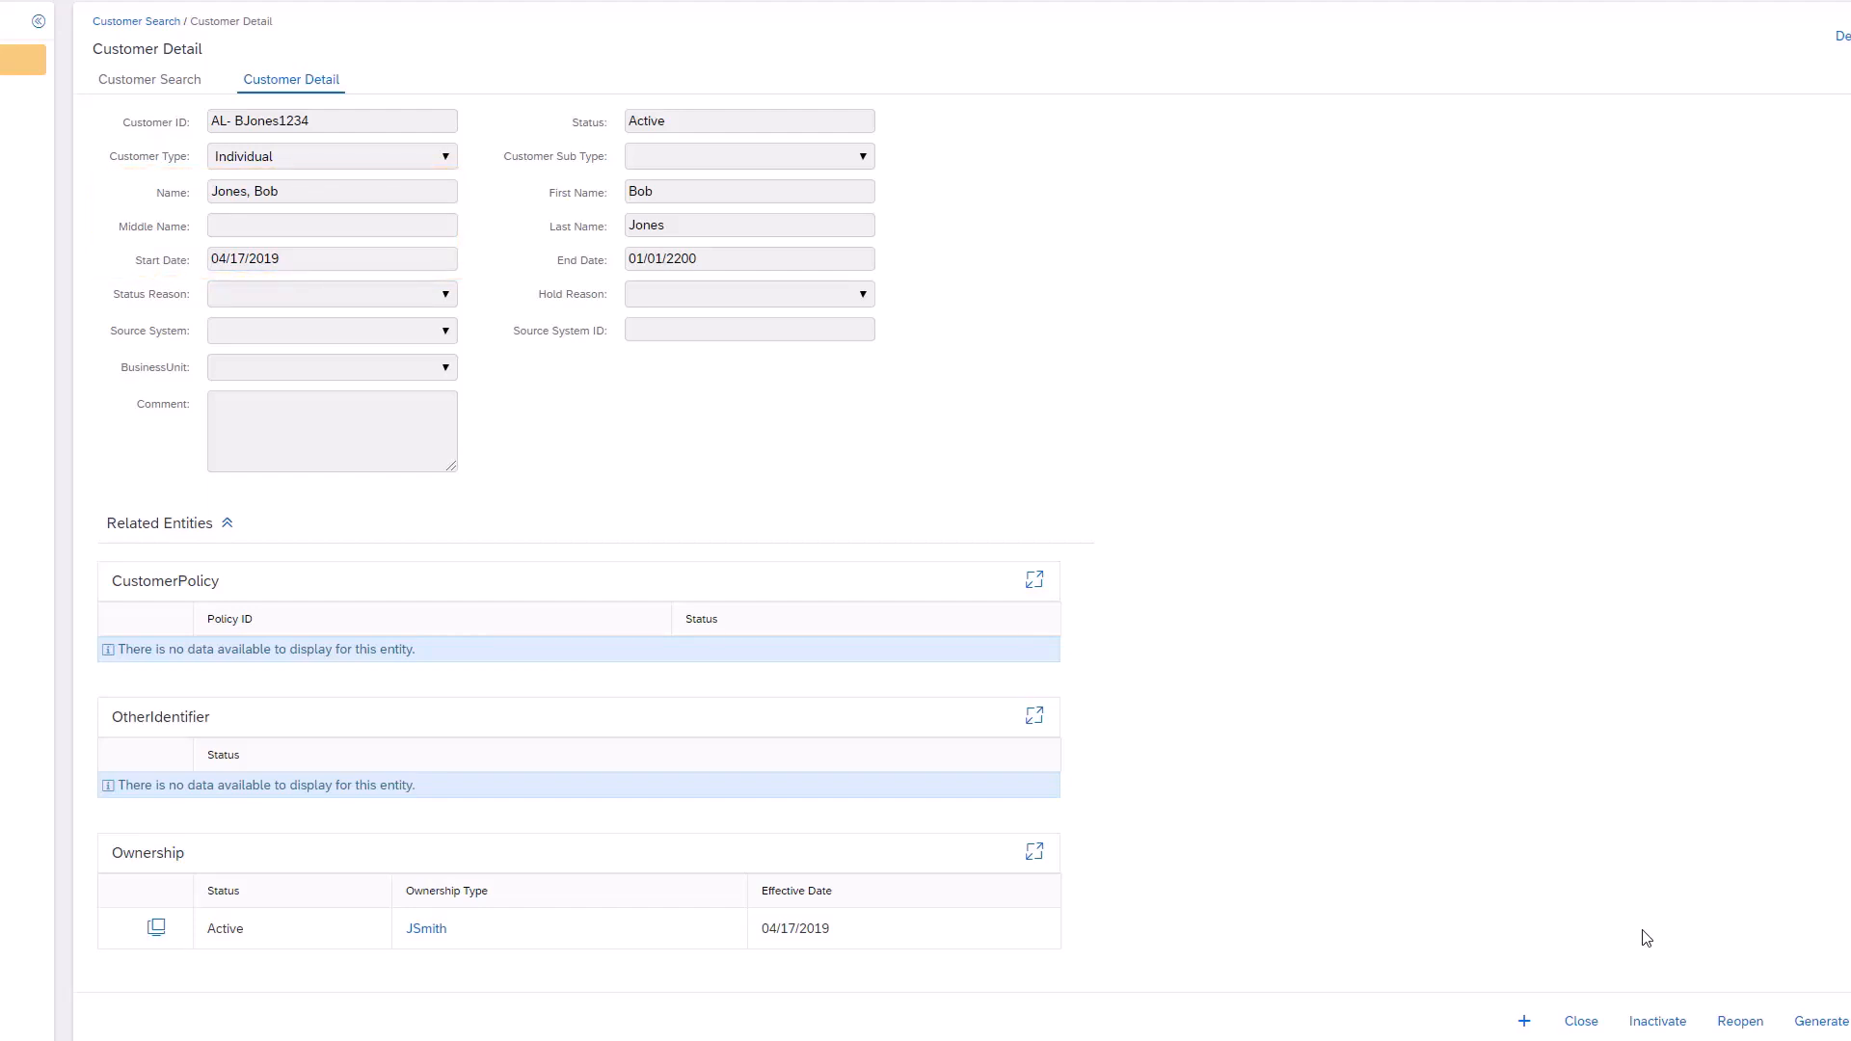
pyautogui.click(155, 928)
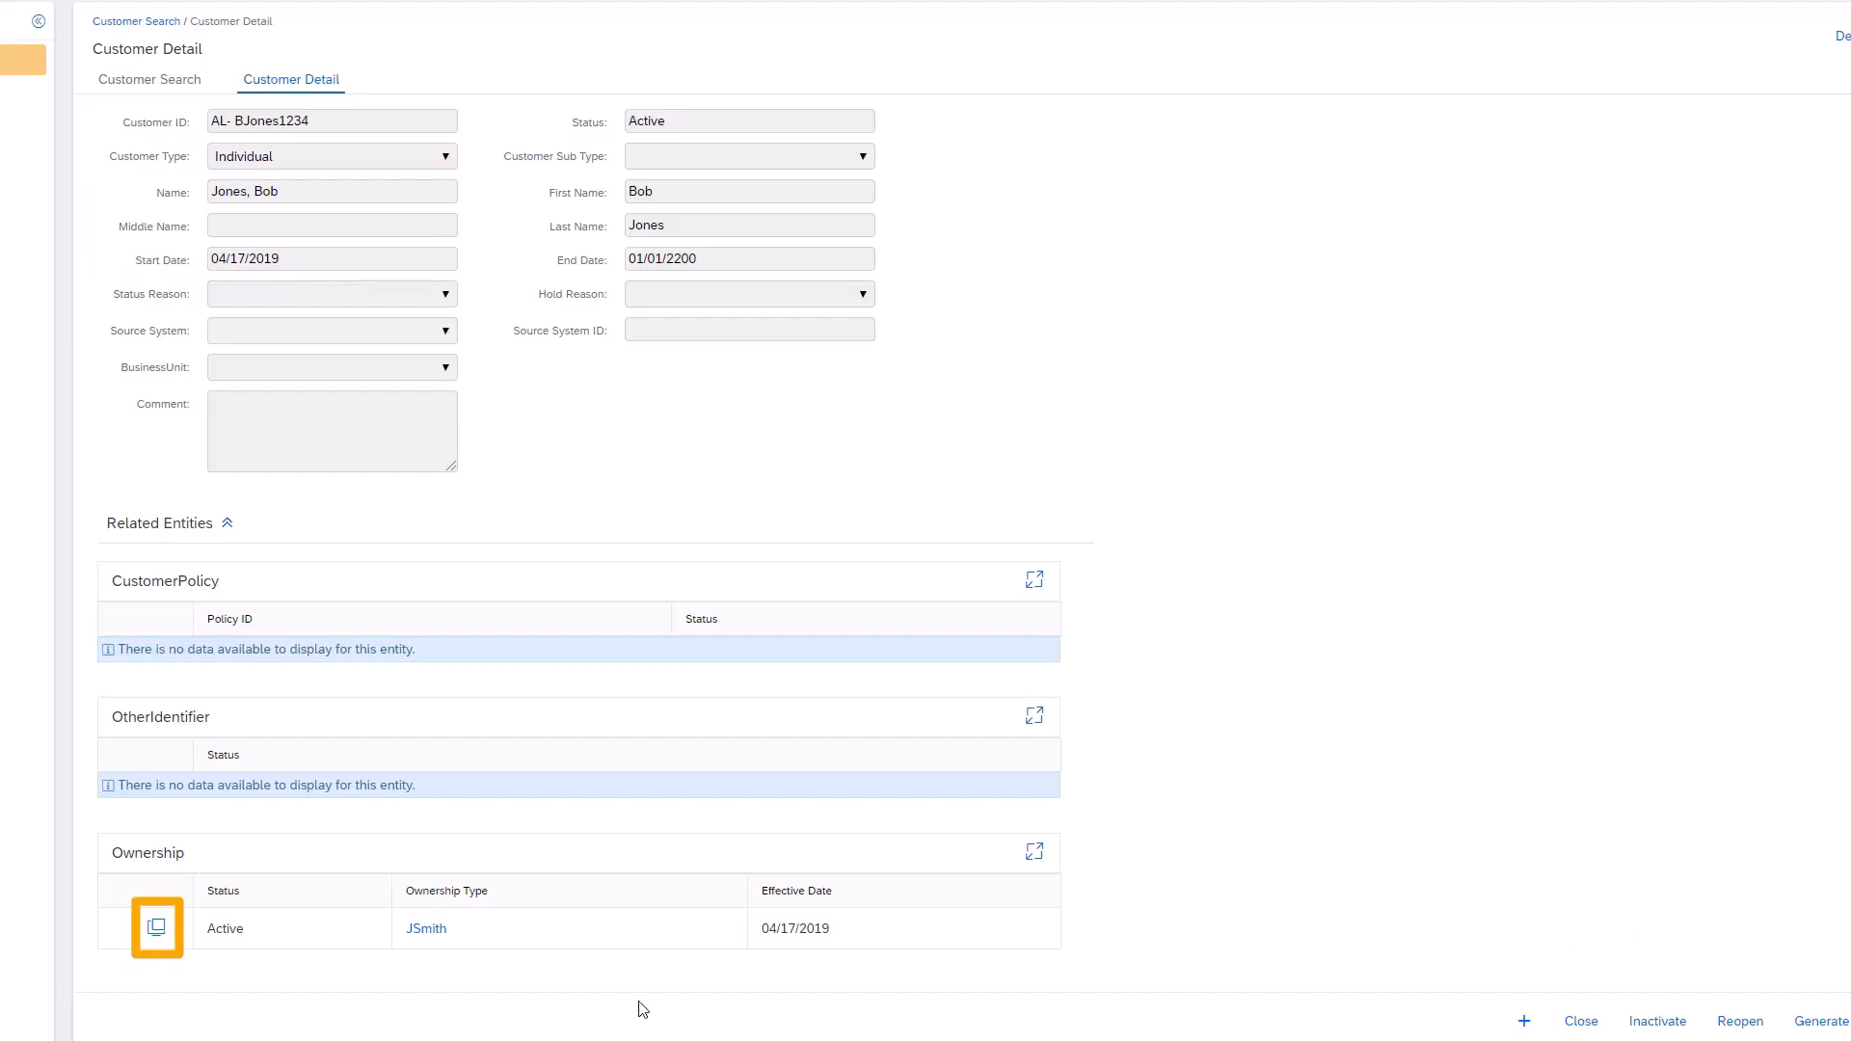
pyautogui.moveTo(155, 928)
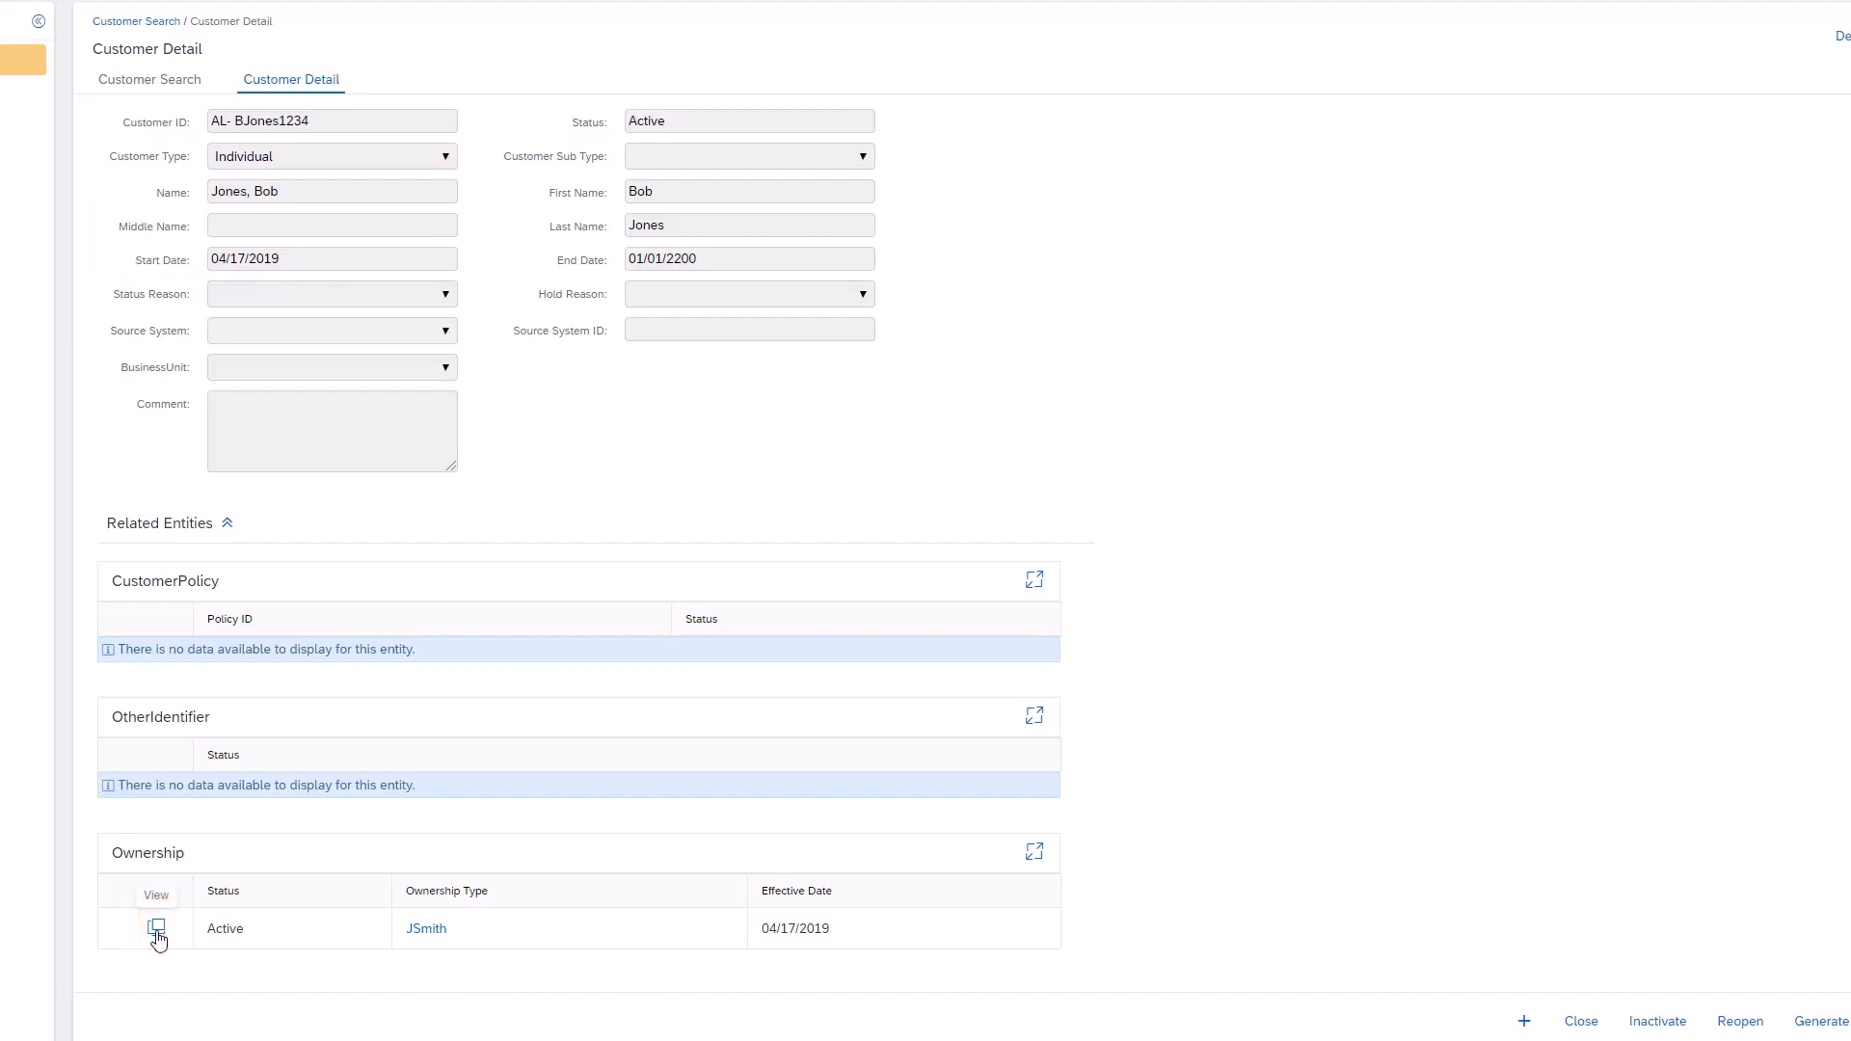
pyautogui.click(156, 928)
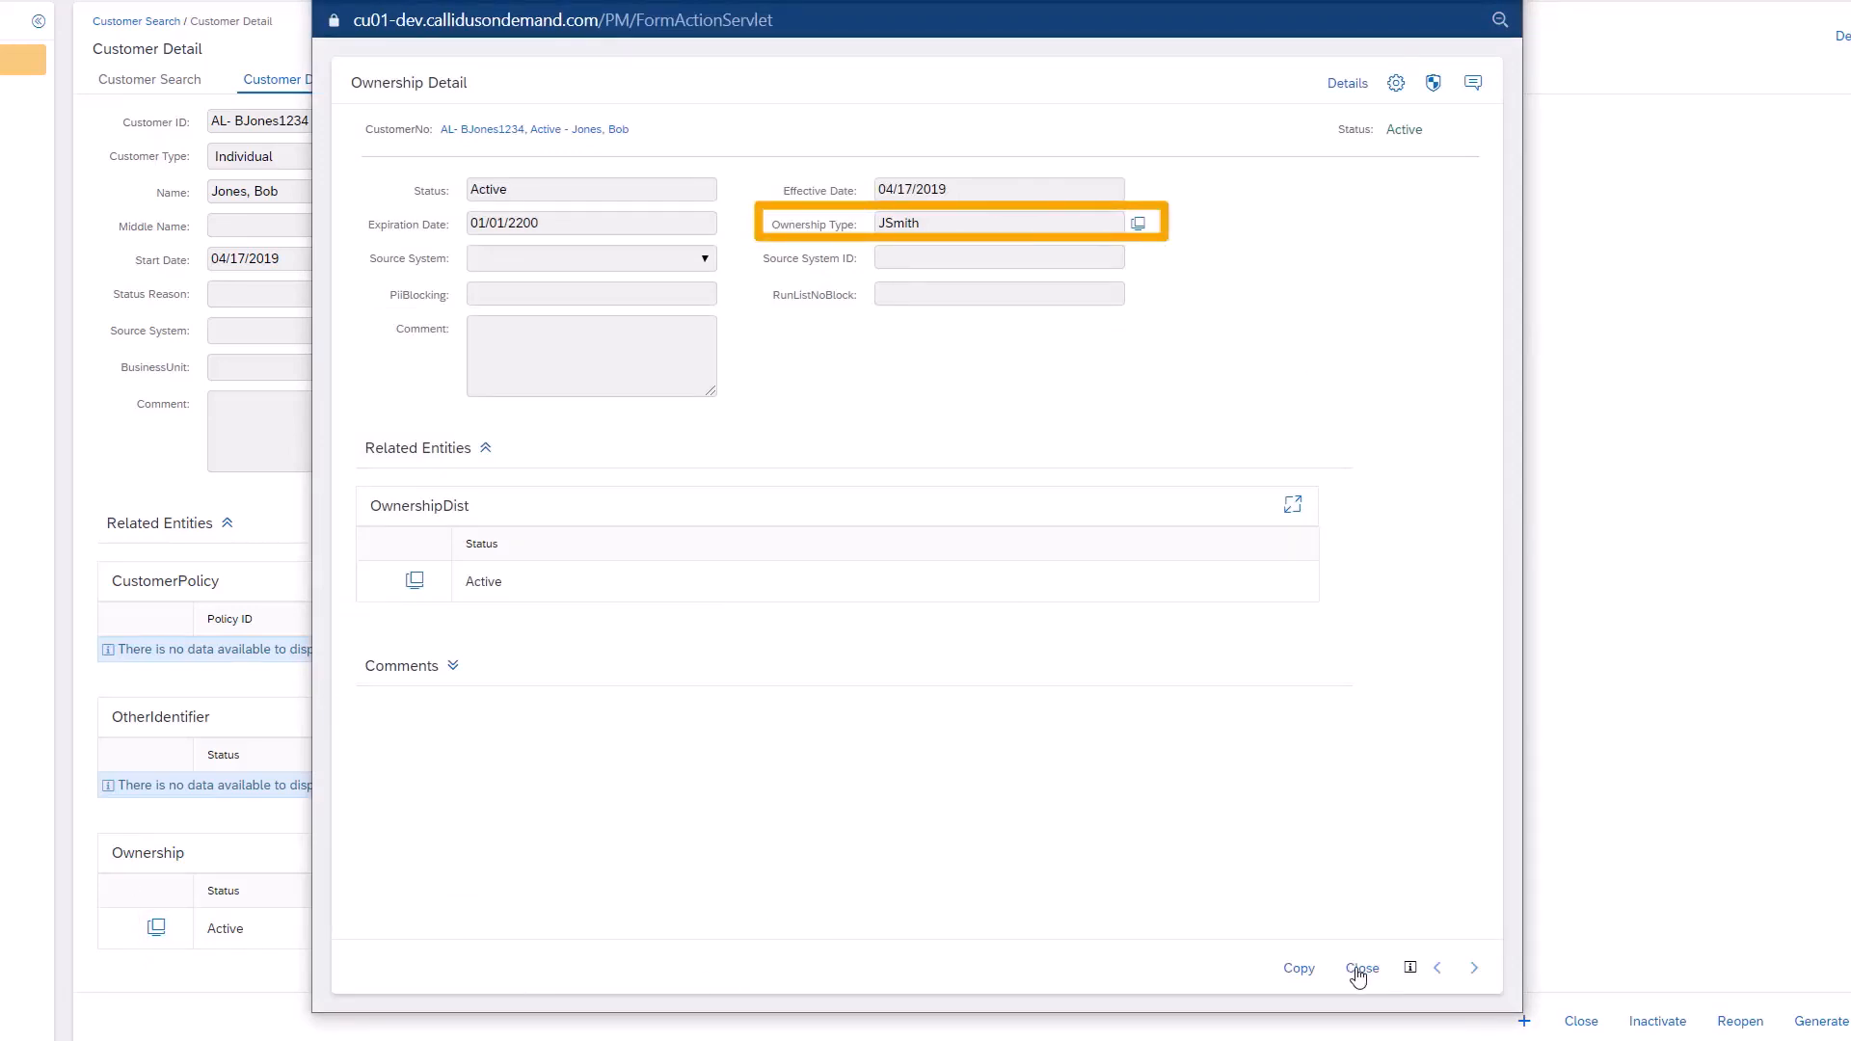
pyautogui.click(1363, 969)
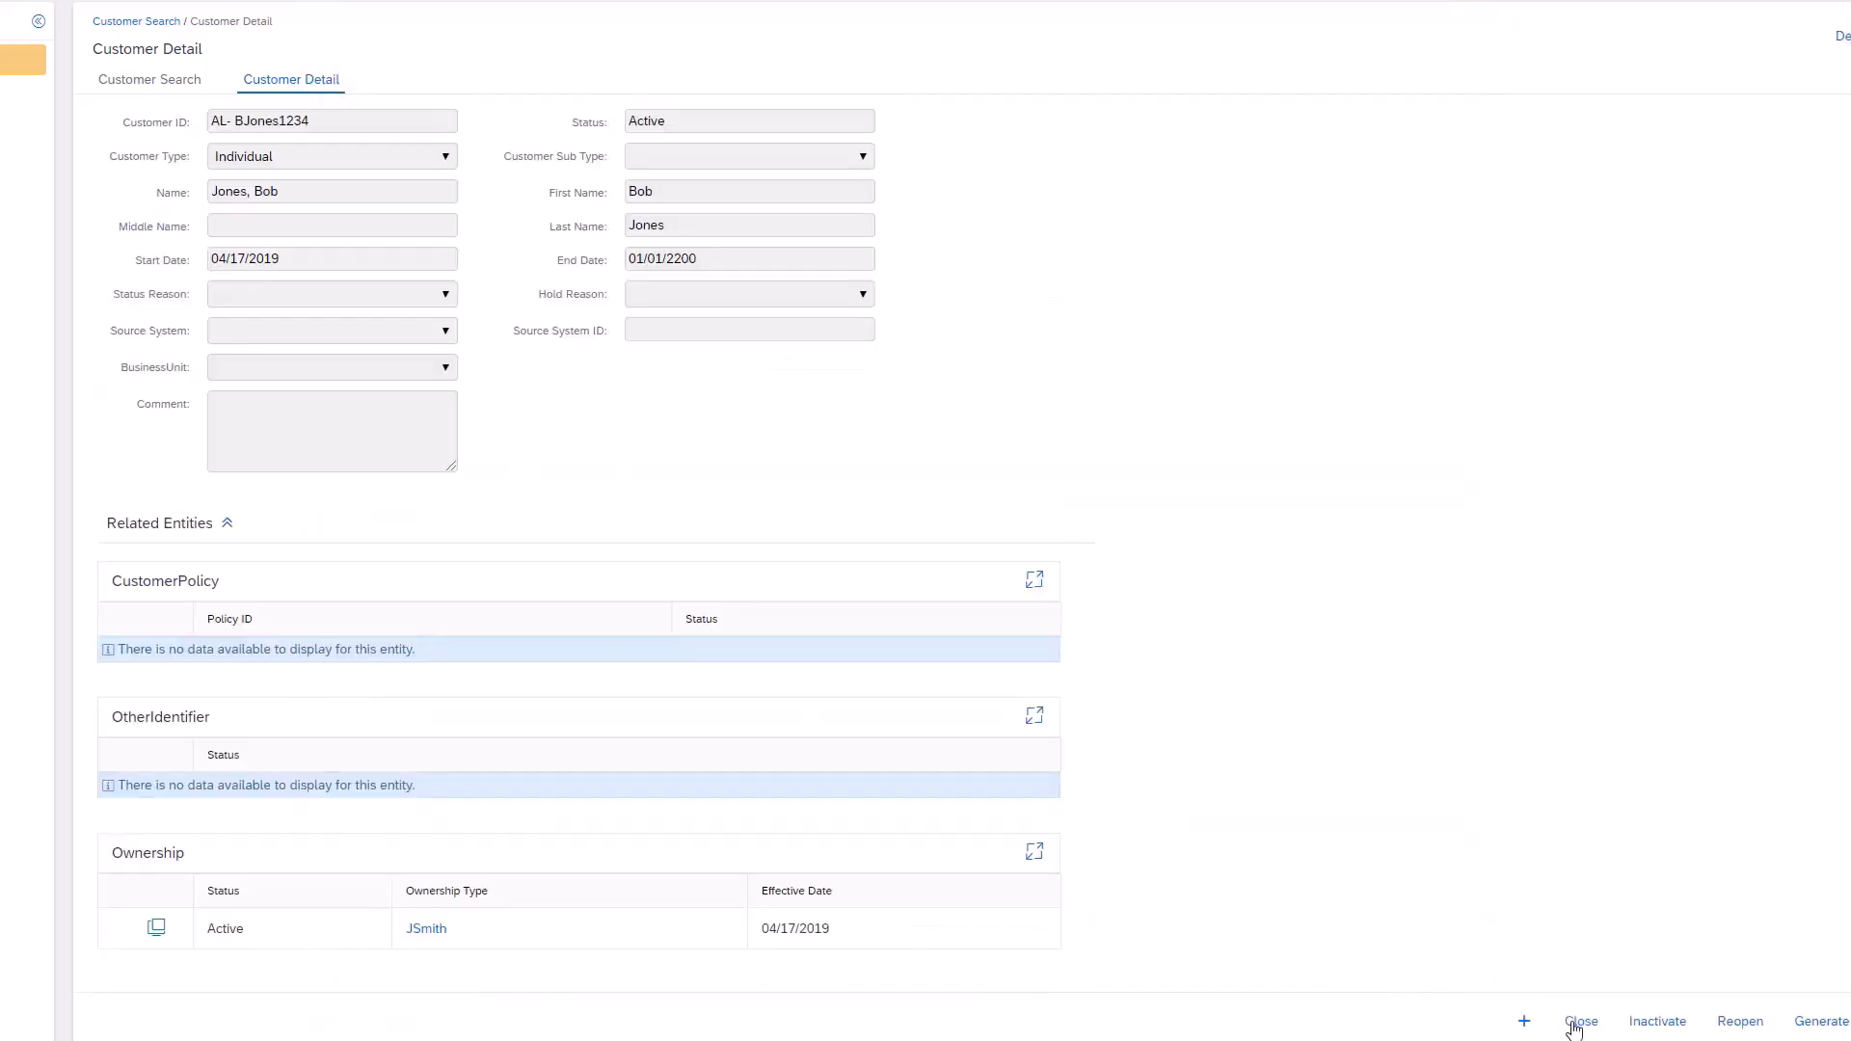
pyautogui.click(425, 929)
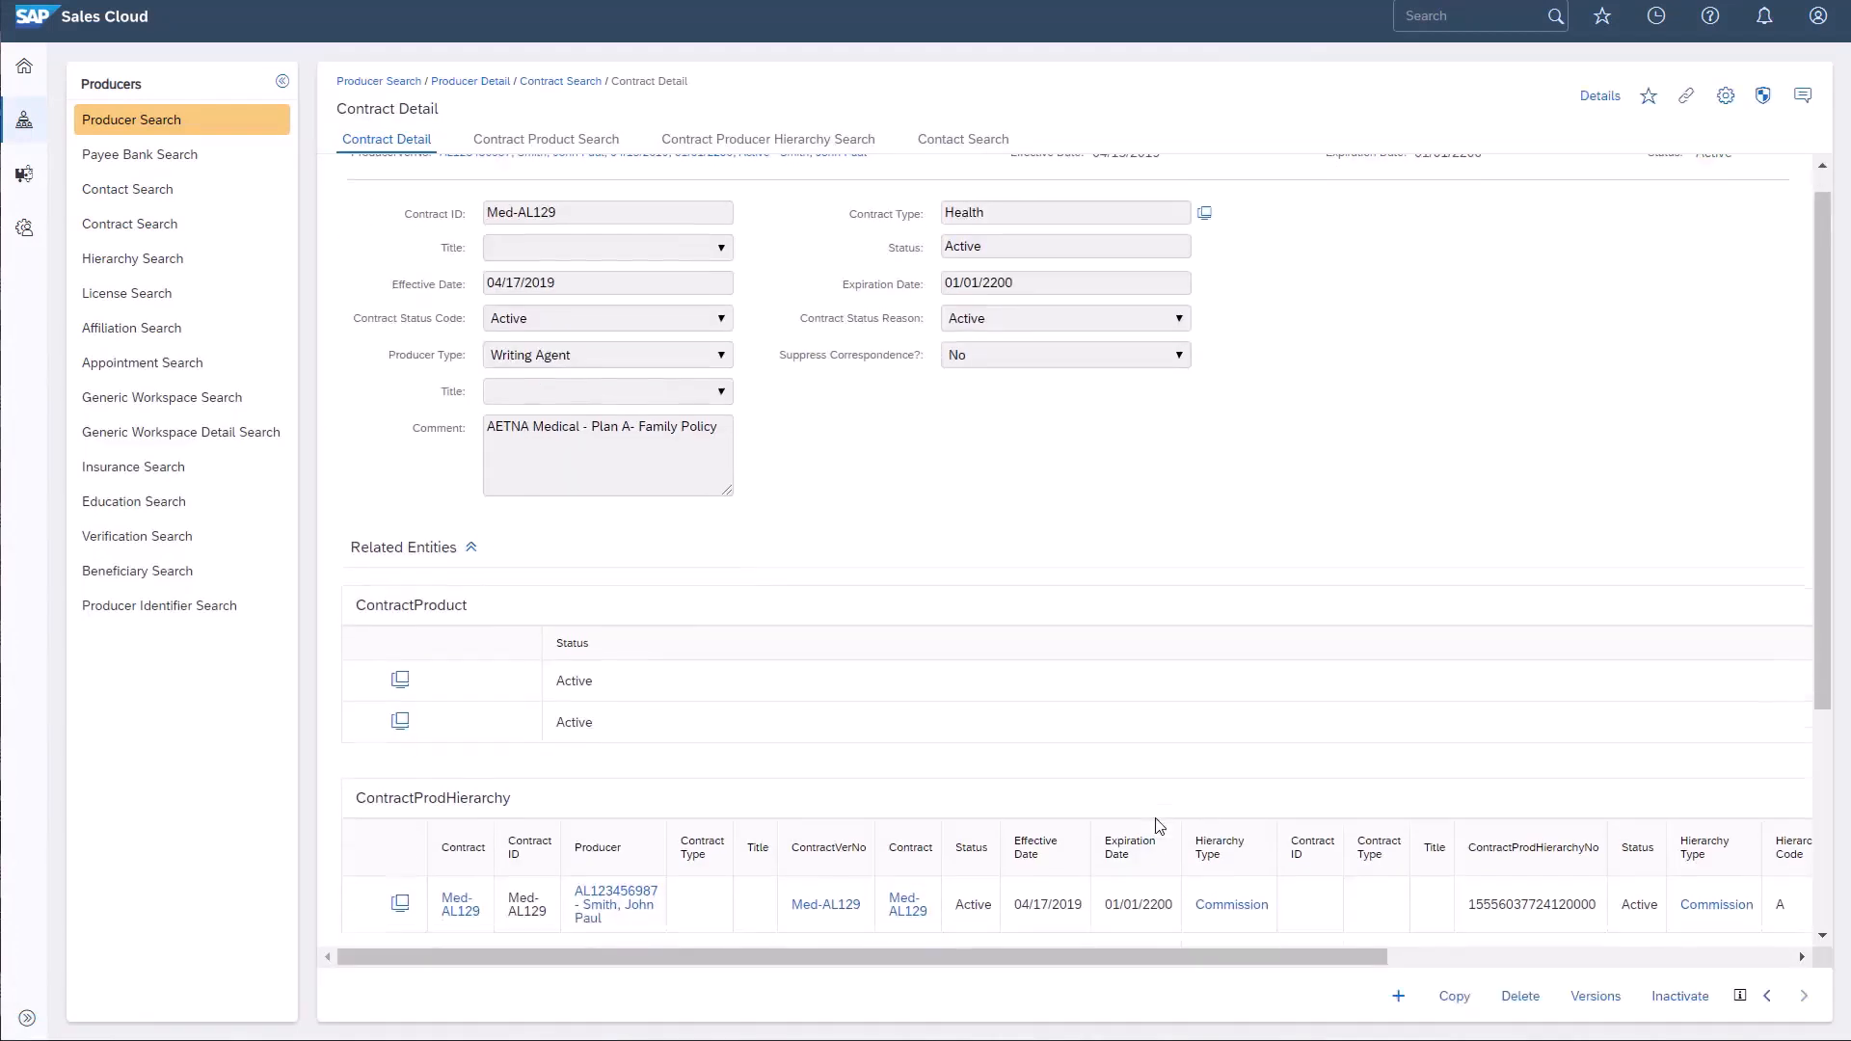
# Open the Contract Producer Hierarchy View showing producer AL123456987 at depth 1.
pyautogui.scroll(-3)
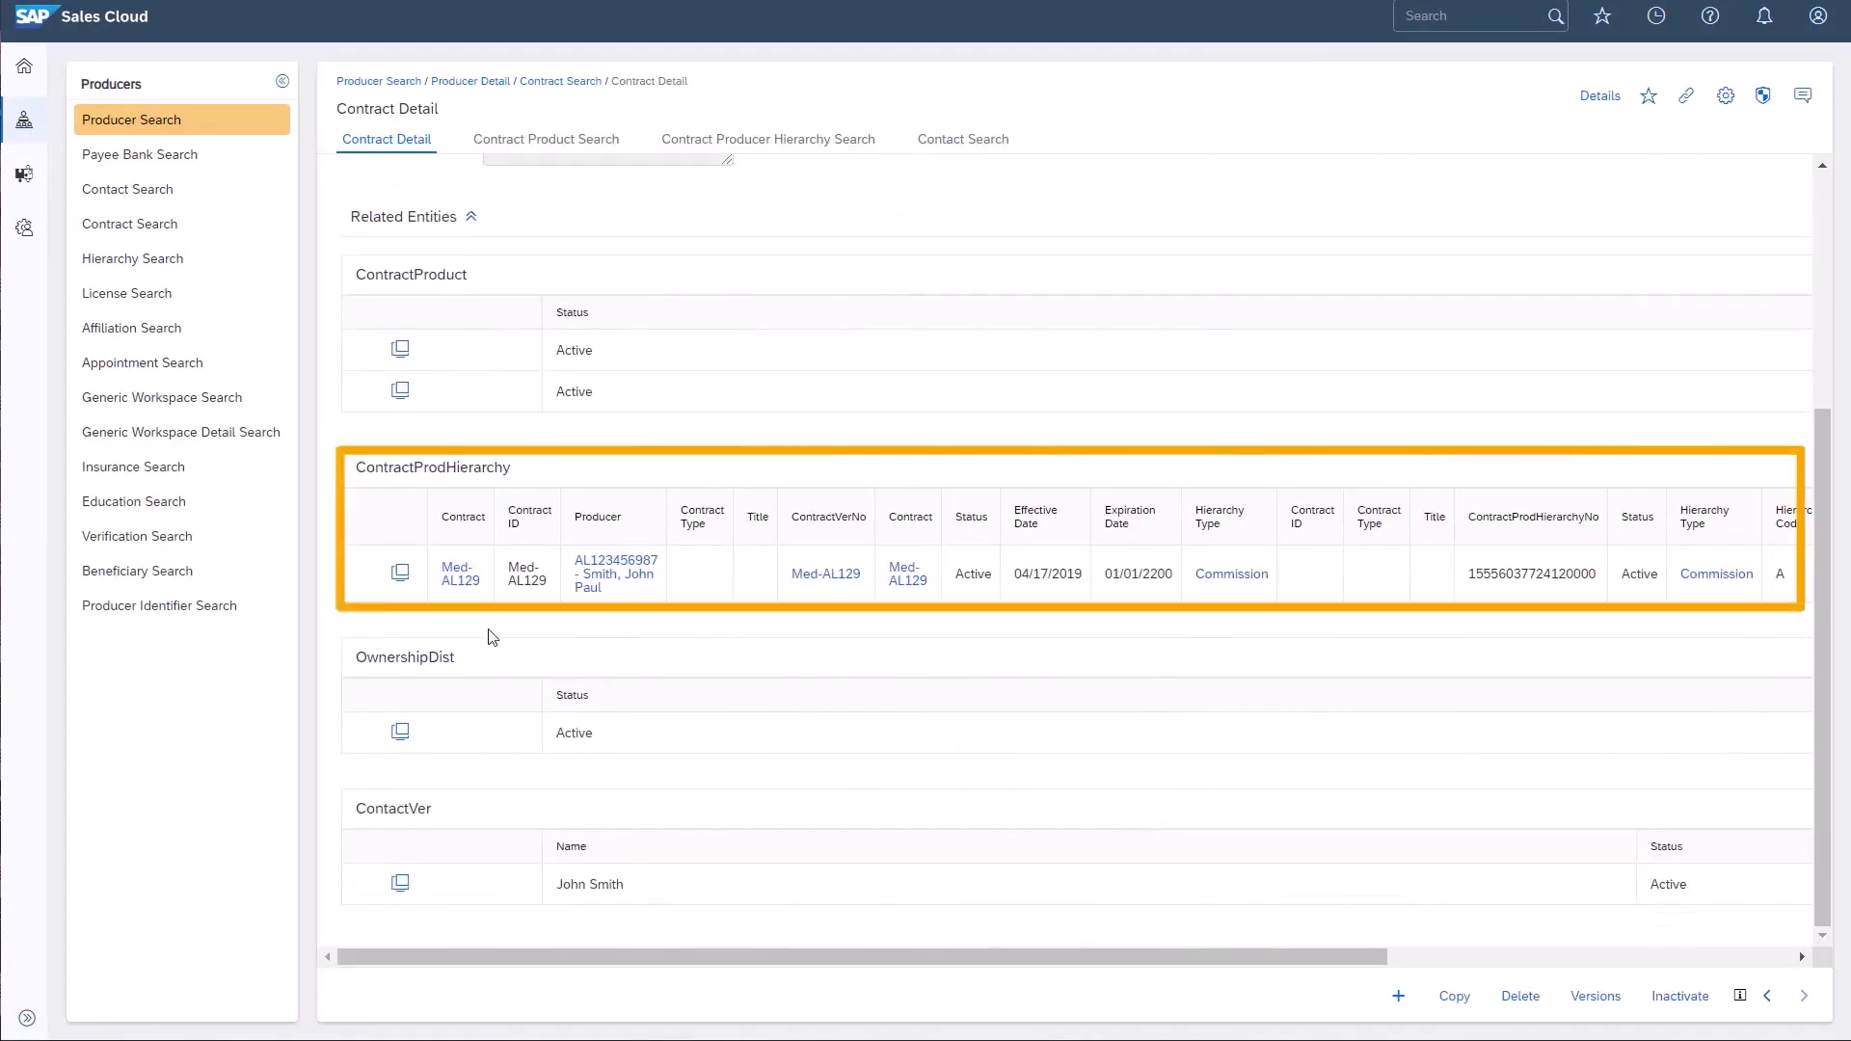
pyautogui.moveTo(462, 673)
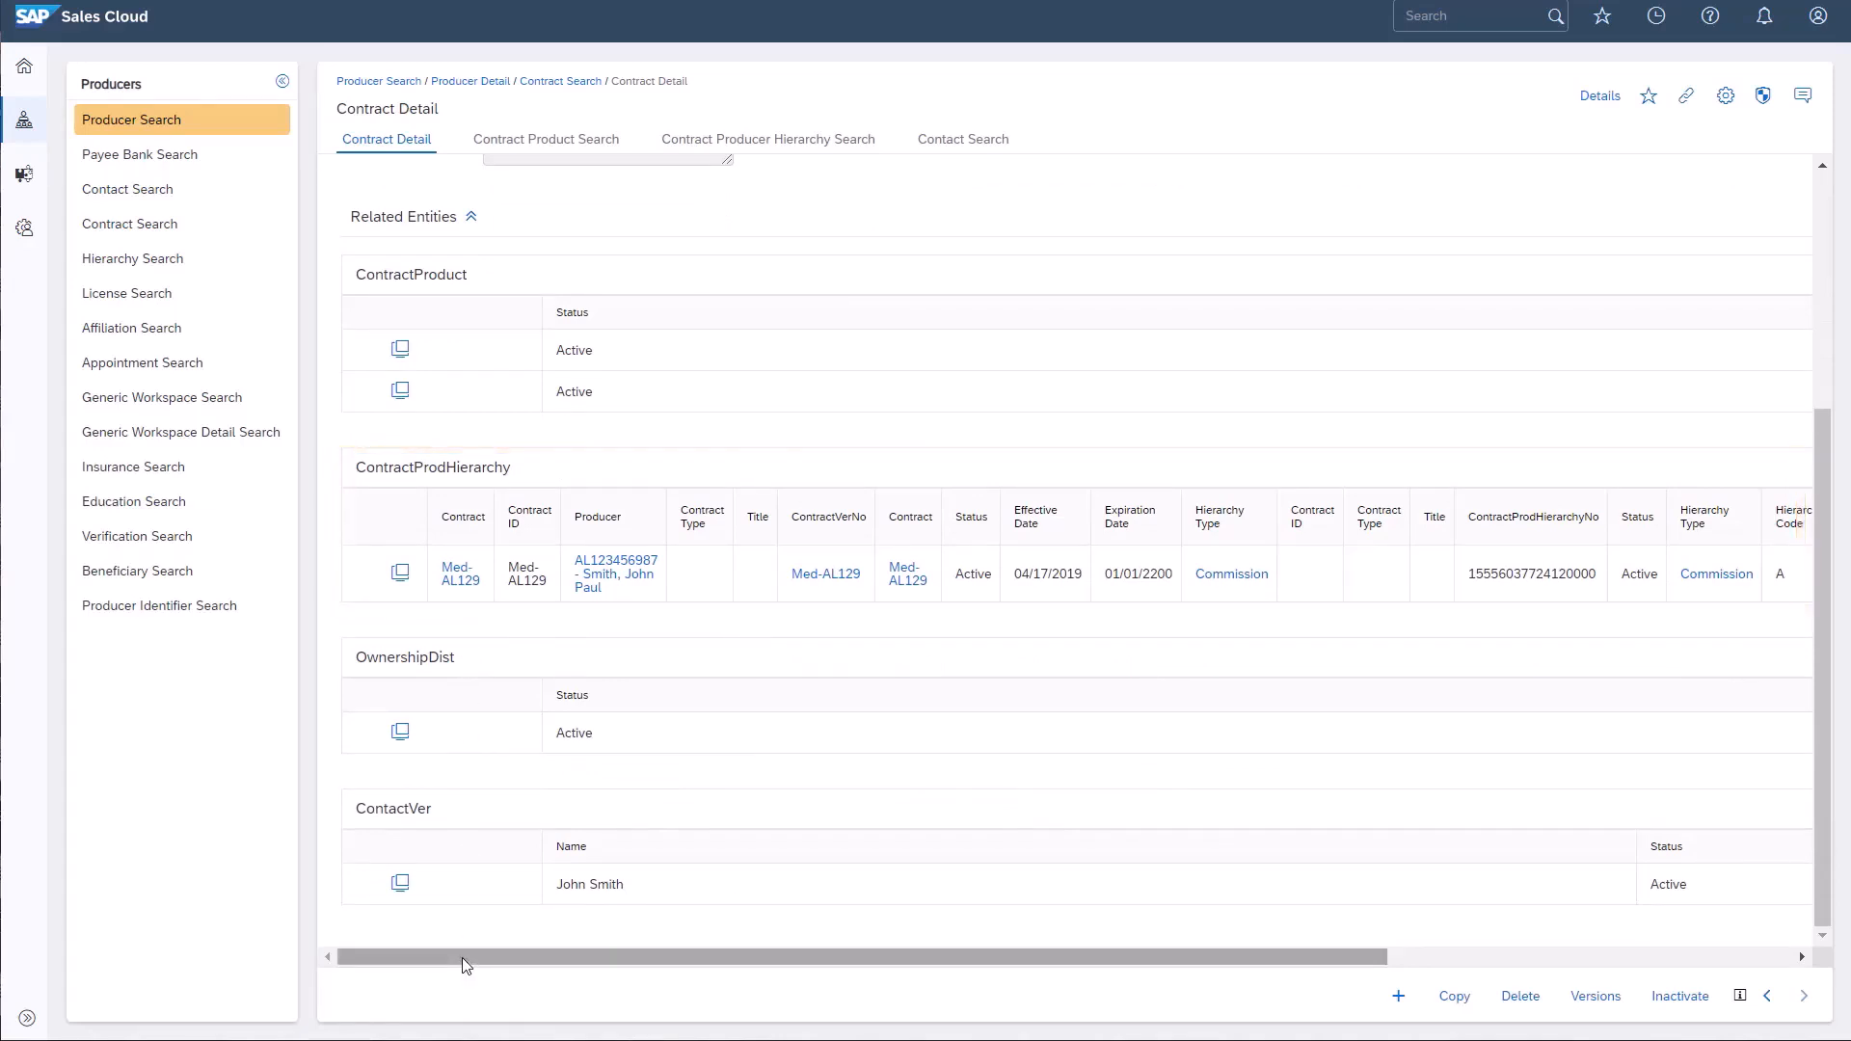
pyautogui.moveTo(464, 957); pyautogui.dragTo(584, 958)
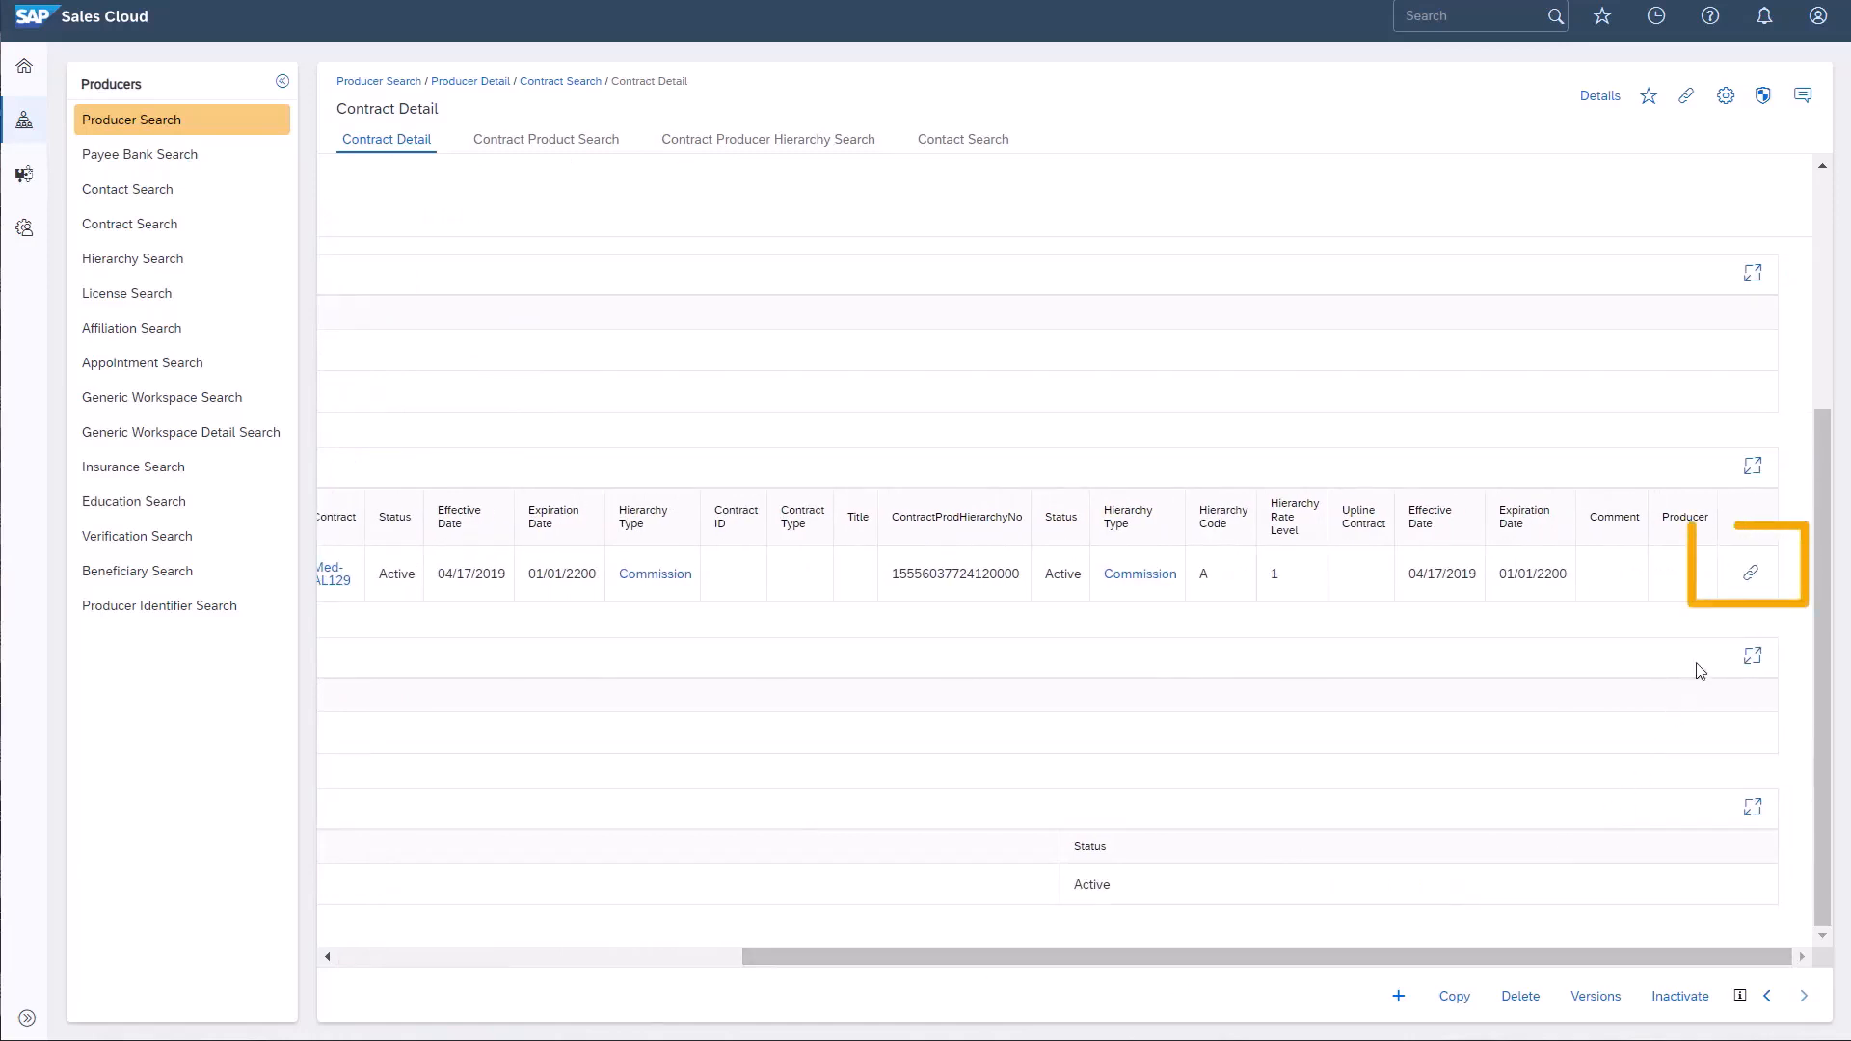
pyautogui.moveTo(1750, 578)
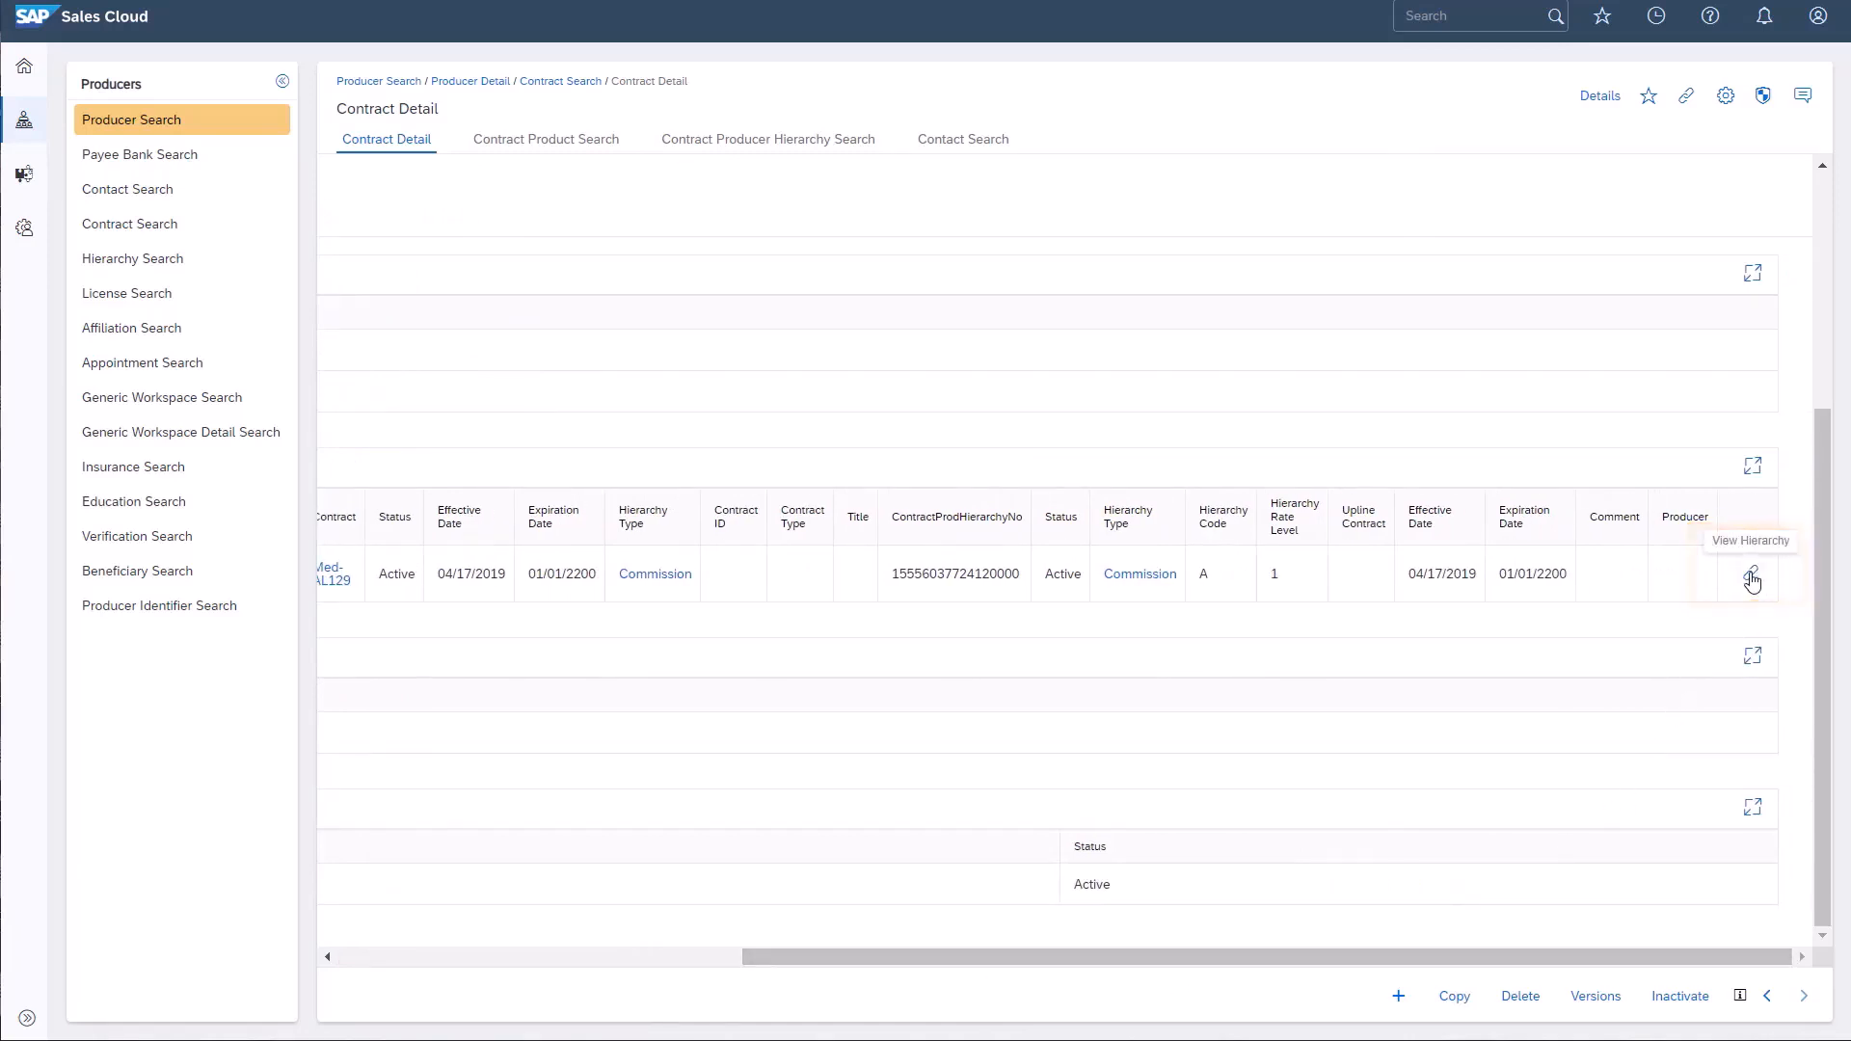
pyautogui.click(1751, 576)
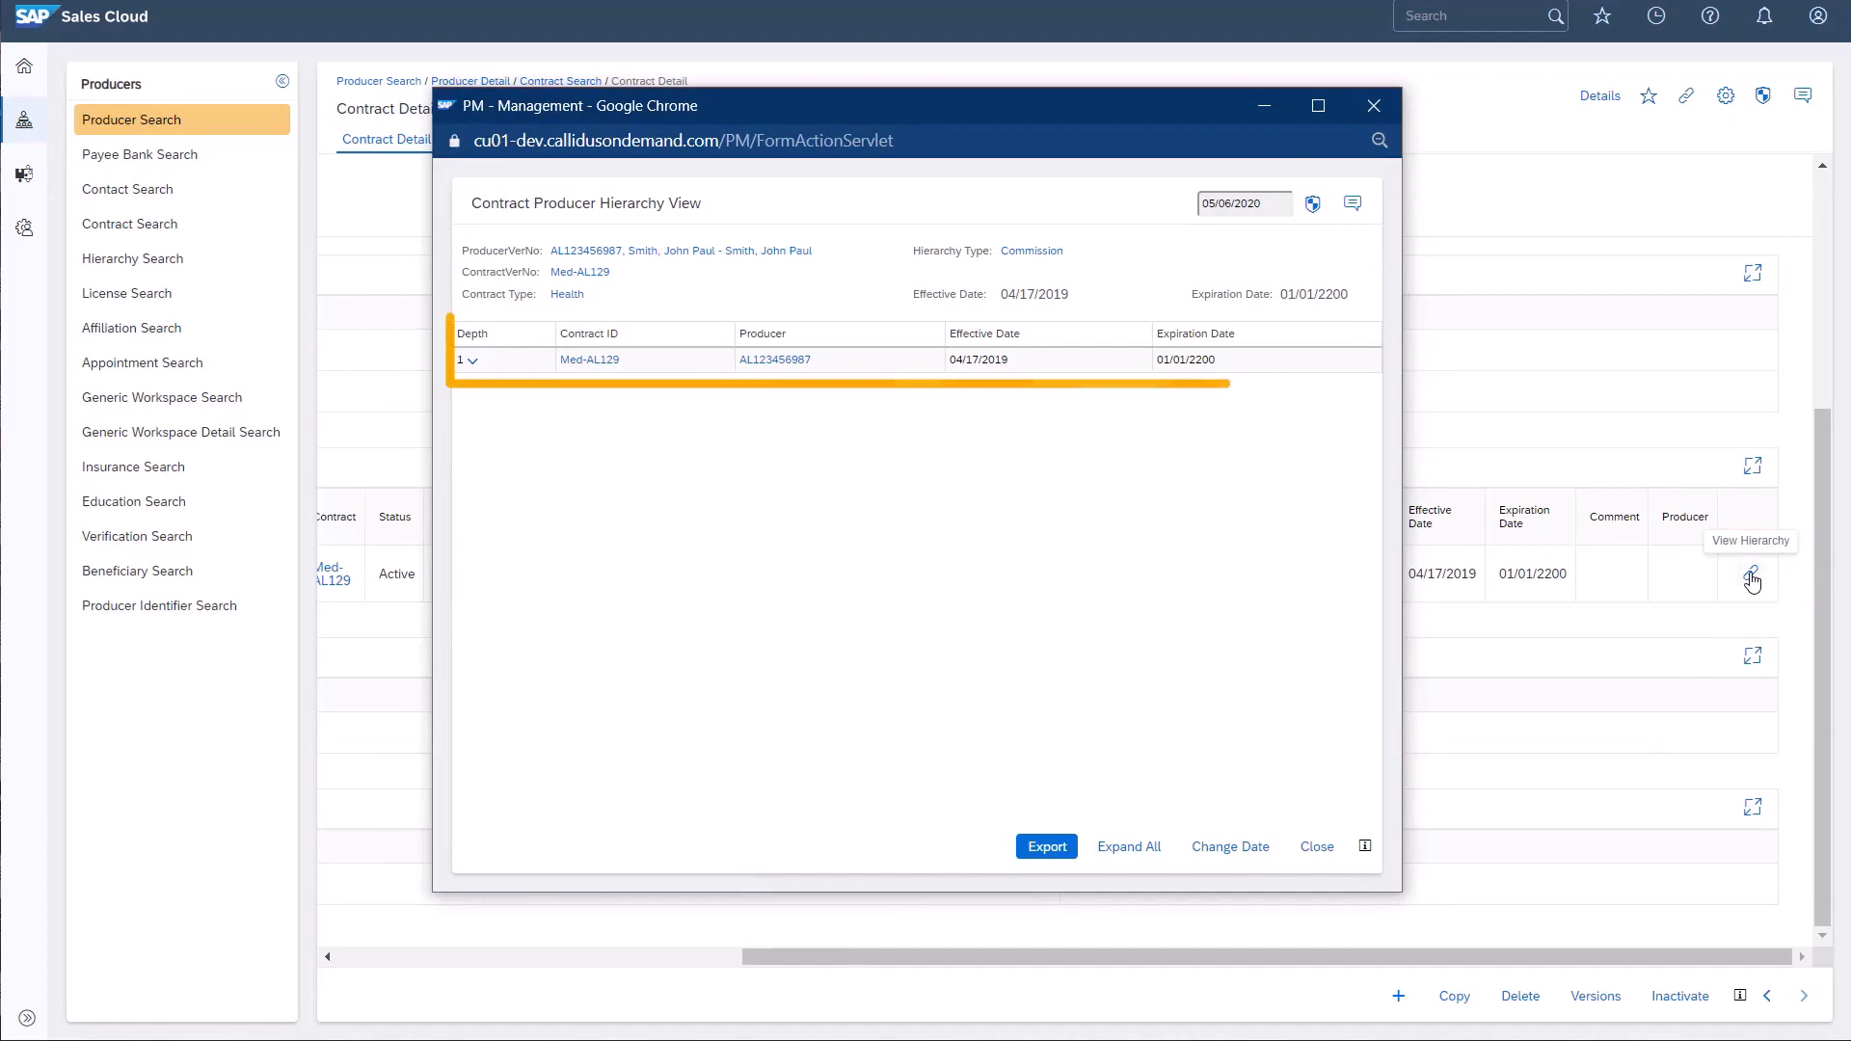